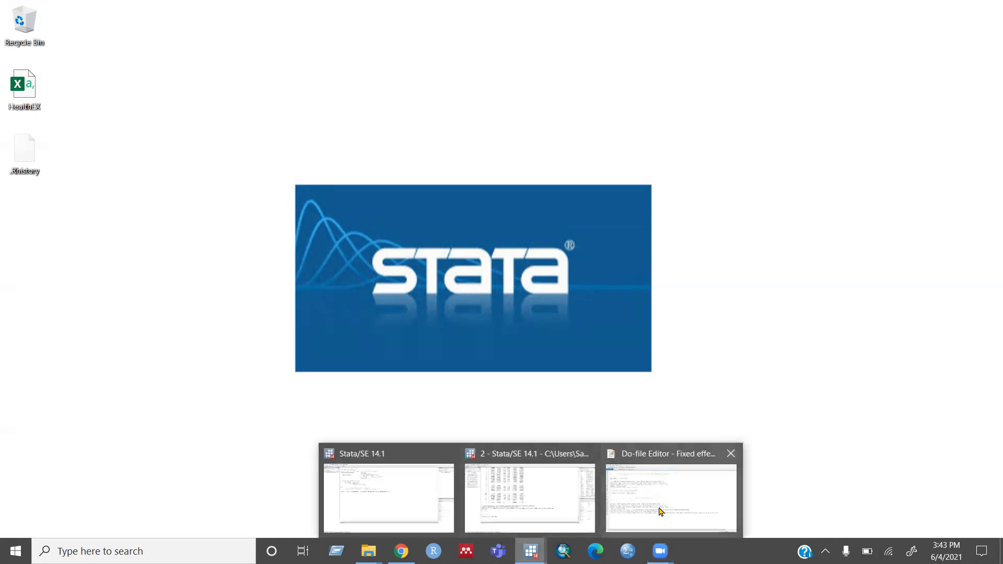
Bring the 'Do-file Editor - Fixed effect' window forward from the taskbar.
{"action": "left_click", "coordinate": [671, 498]}
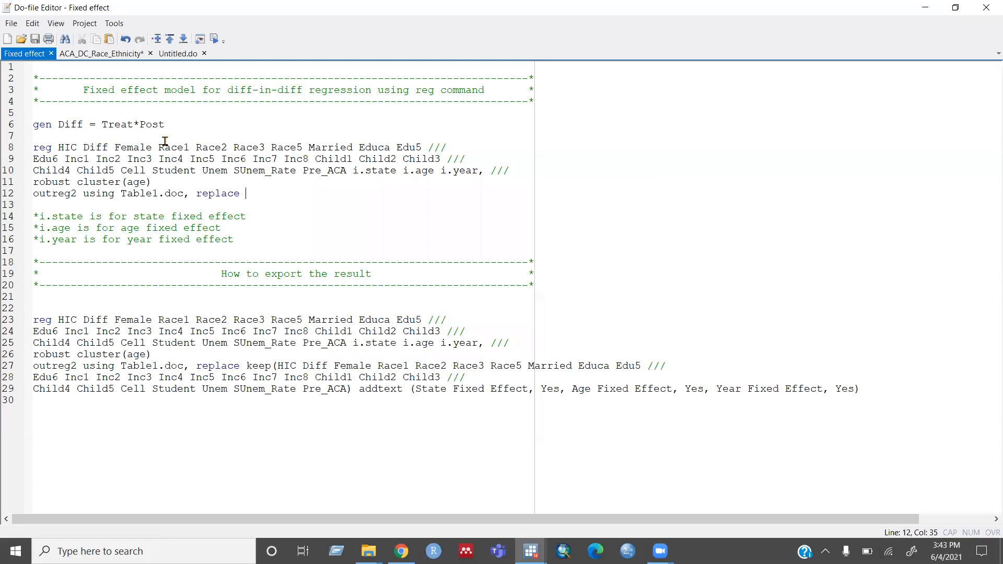
{"action": "mouse_move", "coordinate": [97, 138]}
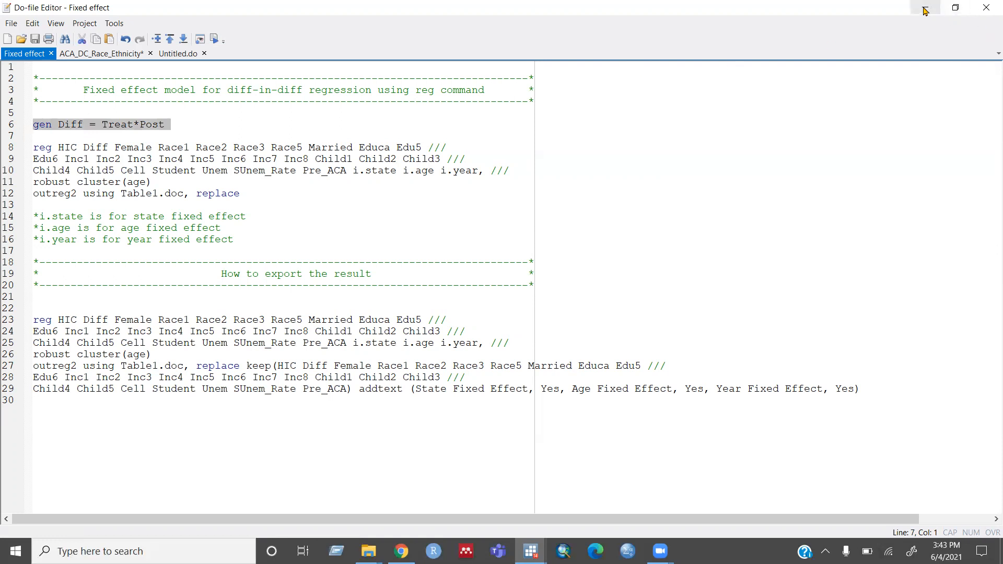
{"action": "mouse_move", "coordinate": [789, 20]}
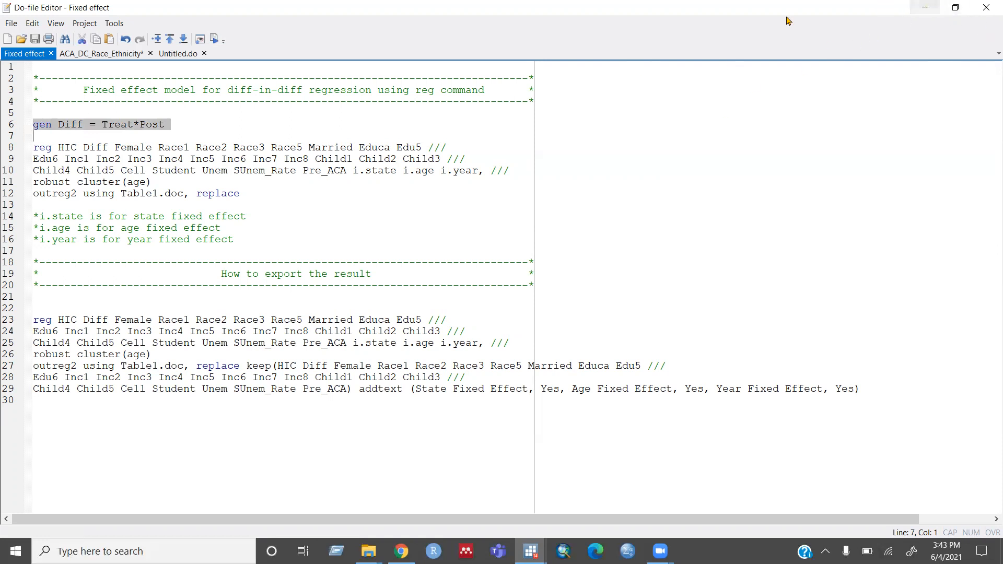
{"action": "mouse_move", "coordinate": [901, 9]}
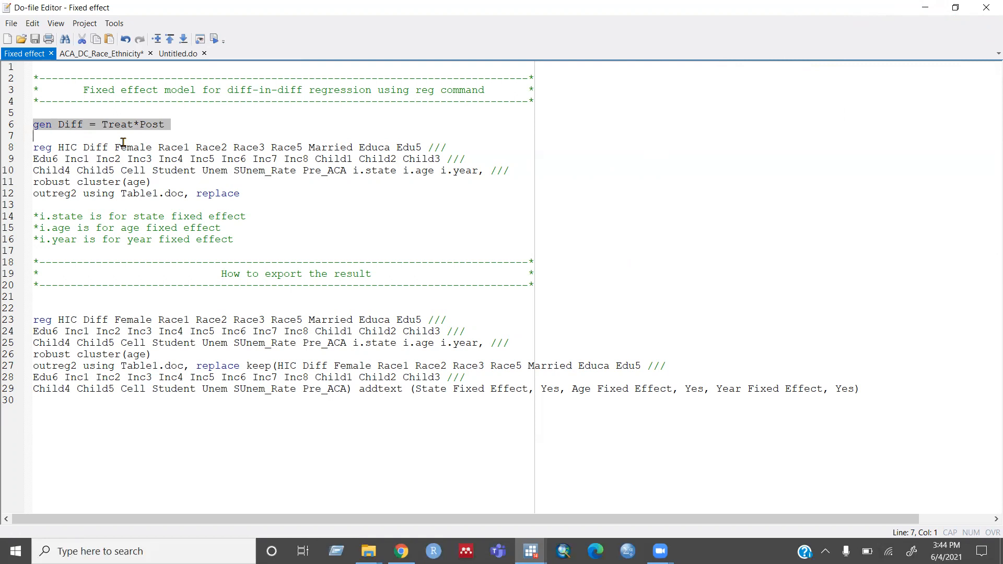
{"action": "mouse_move", "coordinate": [74, 159]}
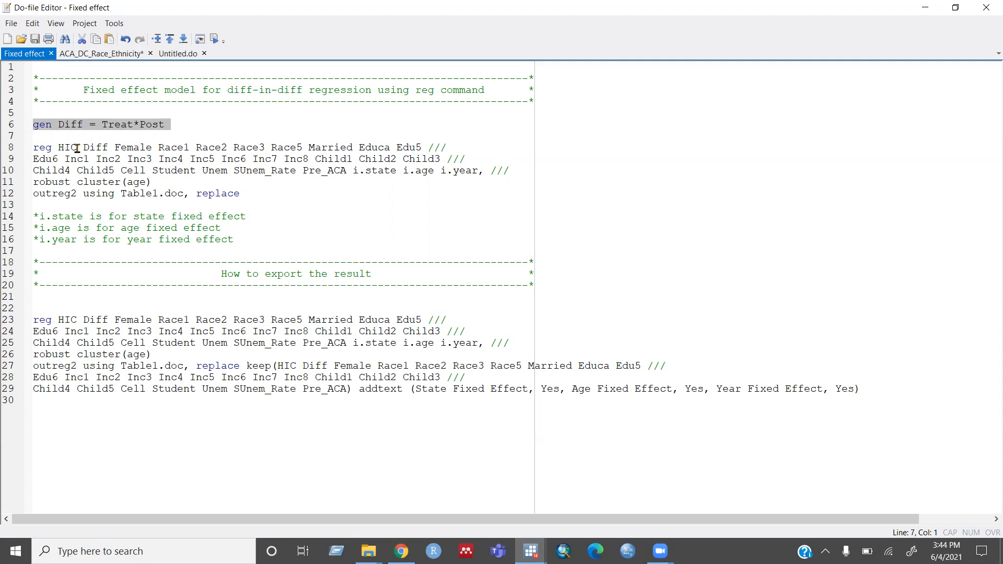
Select and run the four-line reg command (lines 8–11), then view its results.
{"action": "left_click", "coordinate": [34, 136]}
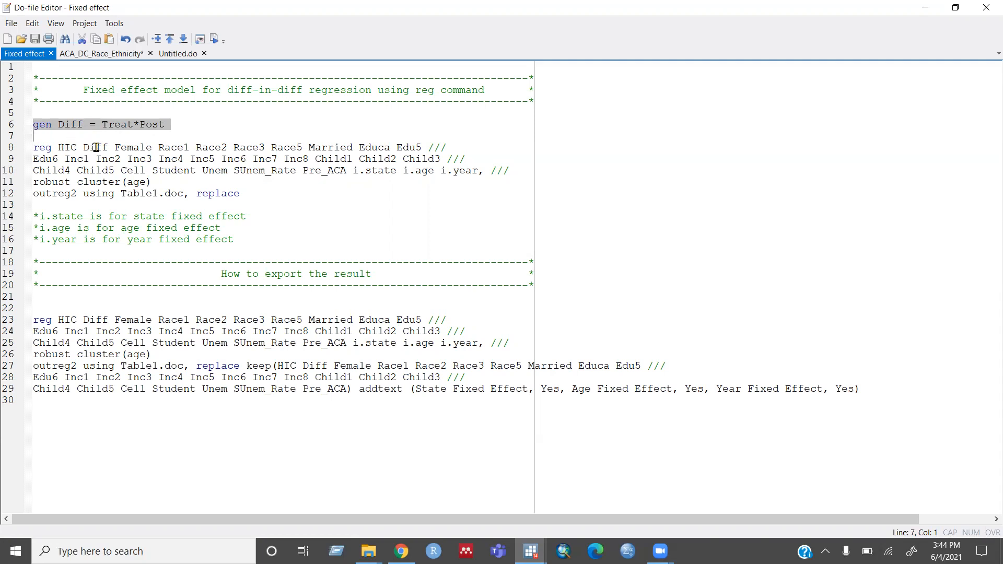
{"action": "left_click", "coordinate": [94, 148]}
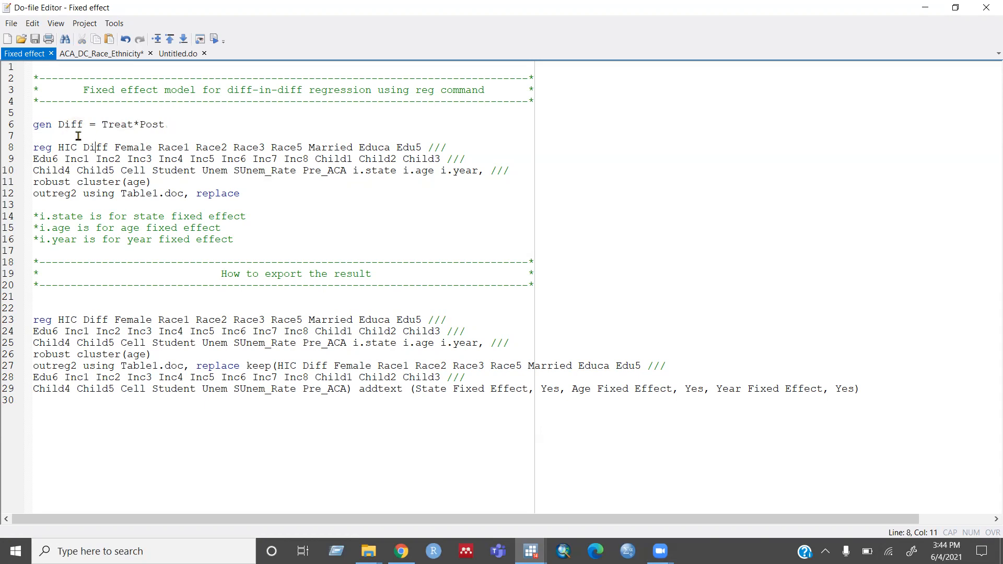
{"action": "mouse_move", "coordinate": [95, 152]}
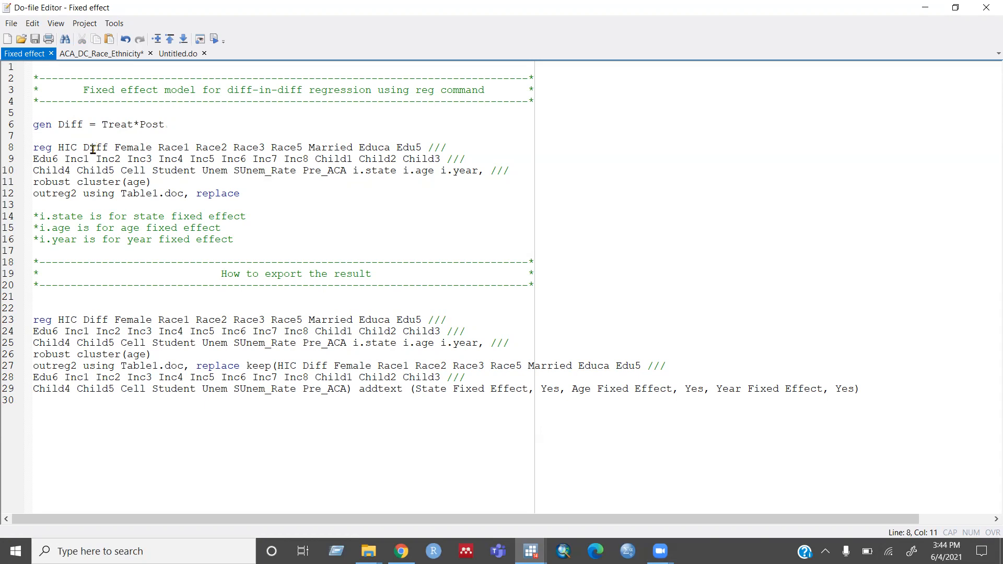
{"action": "mouse_move", "coordinate": [112, 147]}
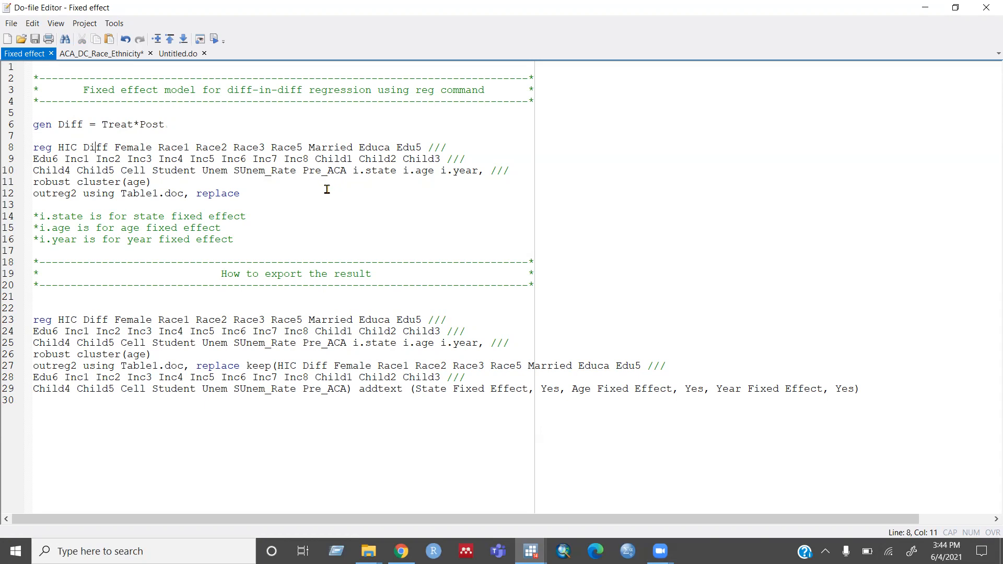
{"action": "mouse_move", "coordinate": [342, 180]}
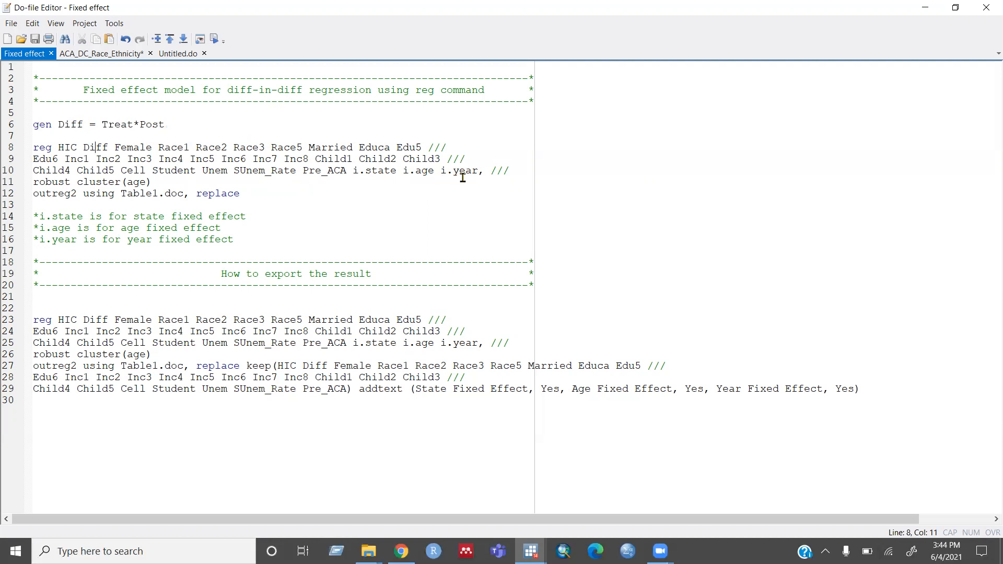
{"action": "mouse_move", "coordinate": [377, 188]}
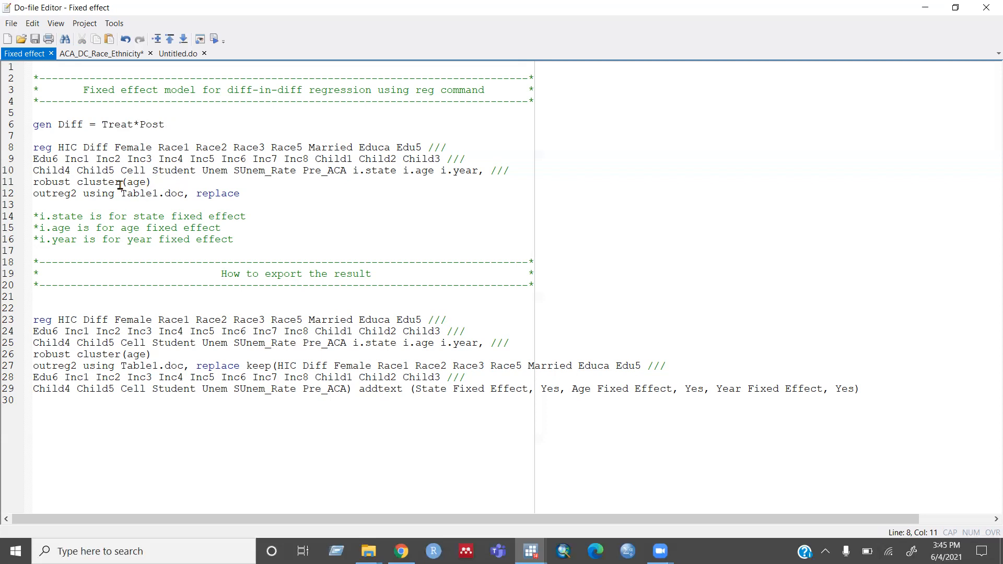
{"action": "left_click_drag", "start_coordinate": [33, 147], "coordinate": [152, 182]}
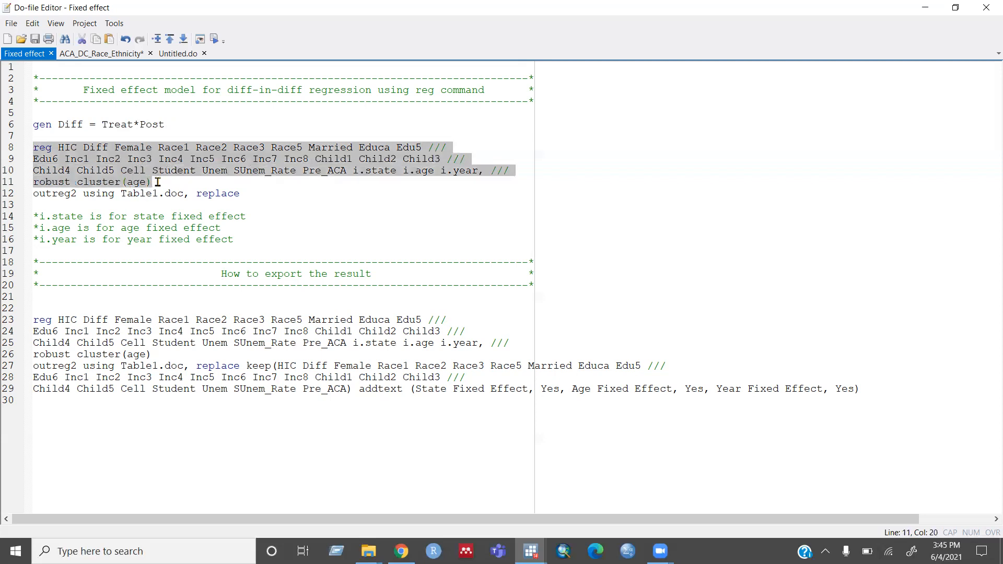
{"action": "mouse_move", "coordinate": [519, 540]}
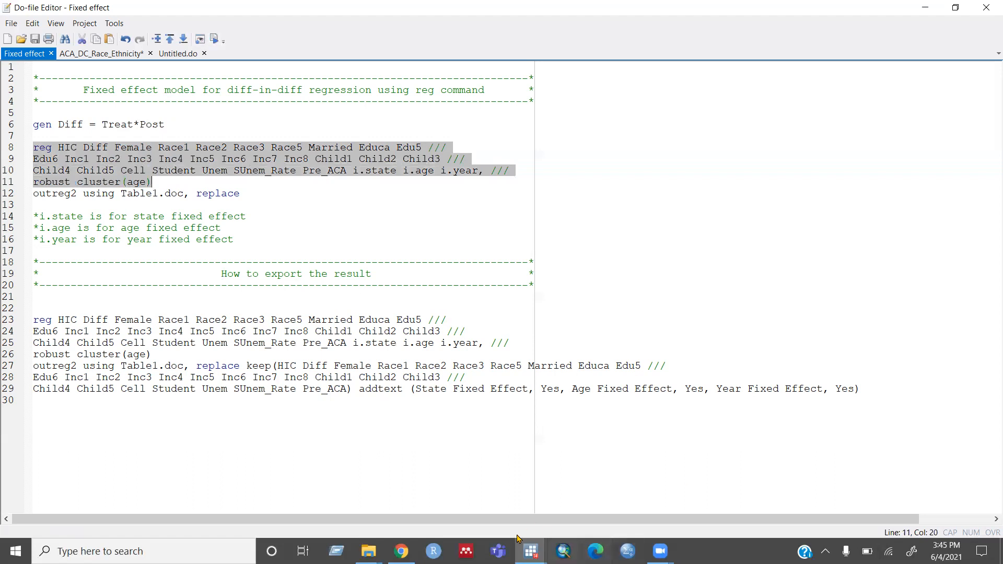
{"action": "mouse_move", "coordinate": [530, 551]}
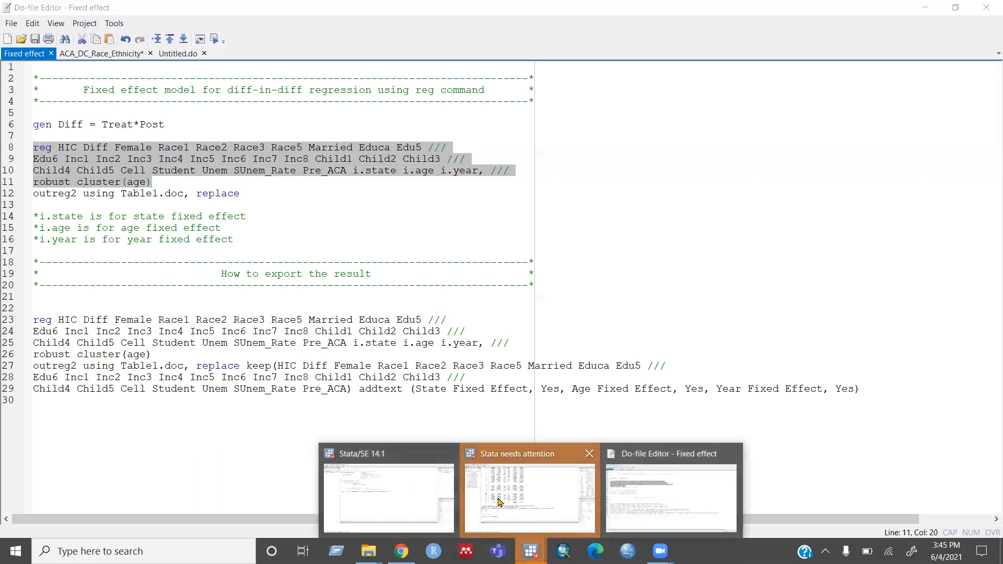
{"action": "left_click", "coordinate": [528, 496]}
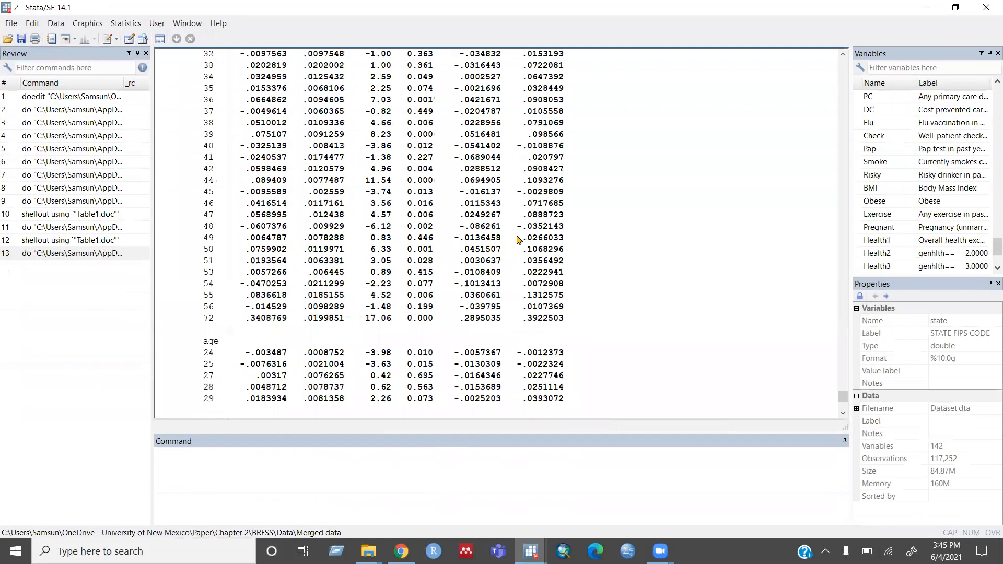
{"action": "scroll", "scroll_direction": "up", "scroll_amount": 3}
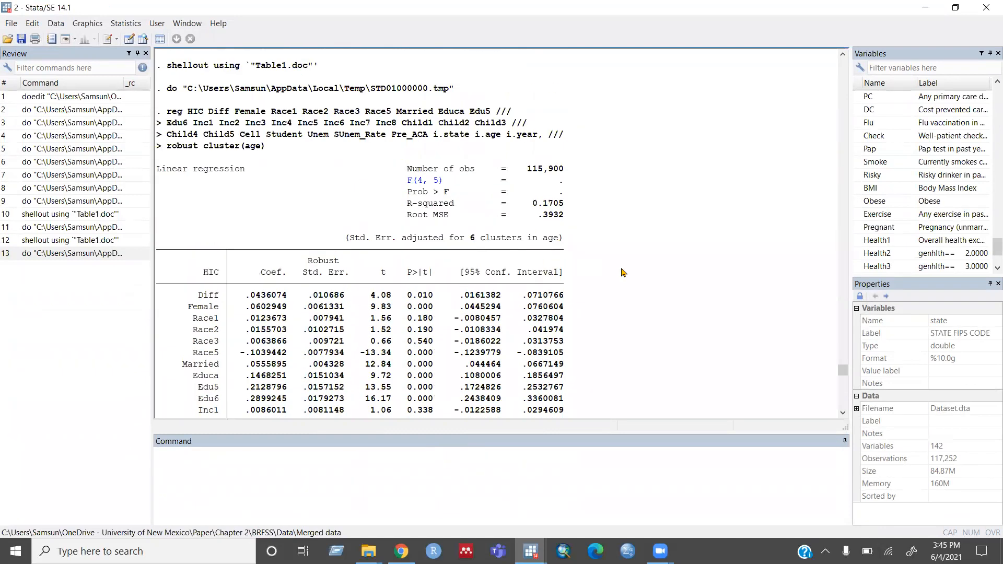
{"action": "mouse_move", "coordinate": [423, 214]}
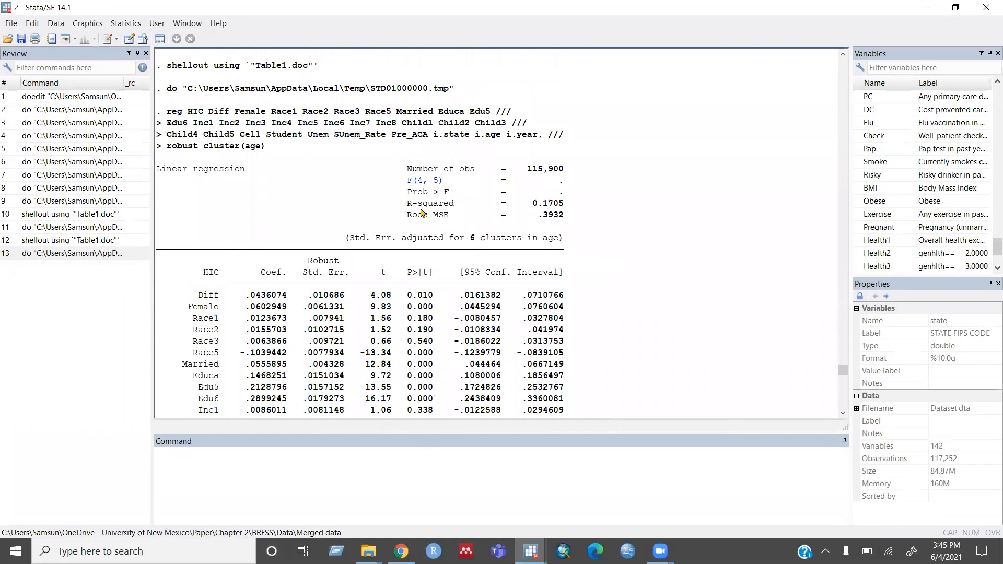
{"action": "scroll", "scroll_direction": "down", "scroll_amount": 3}
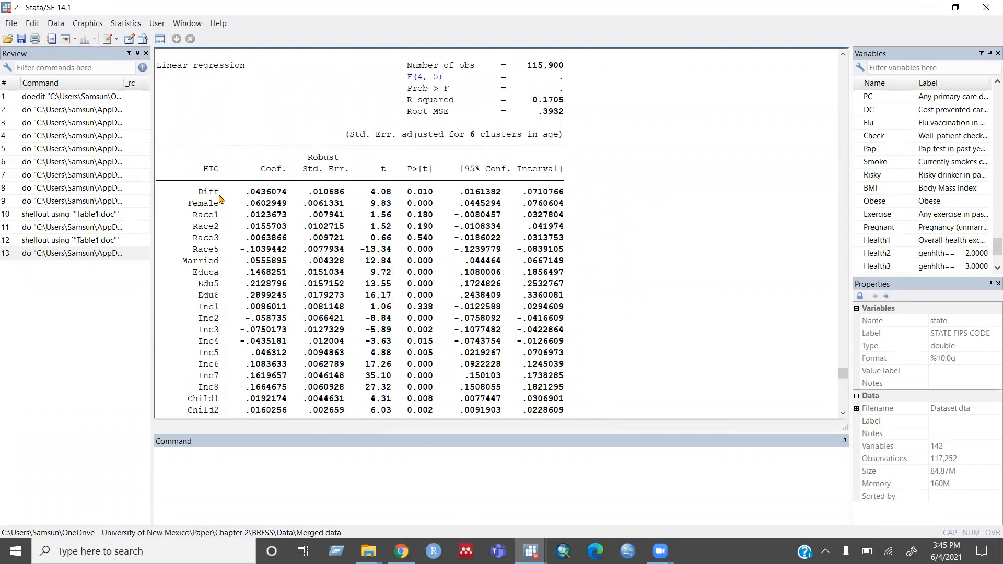
{"action": "mouse_move", "coordinate": [208, 205]}
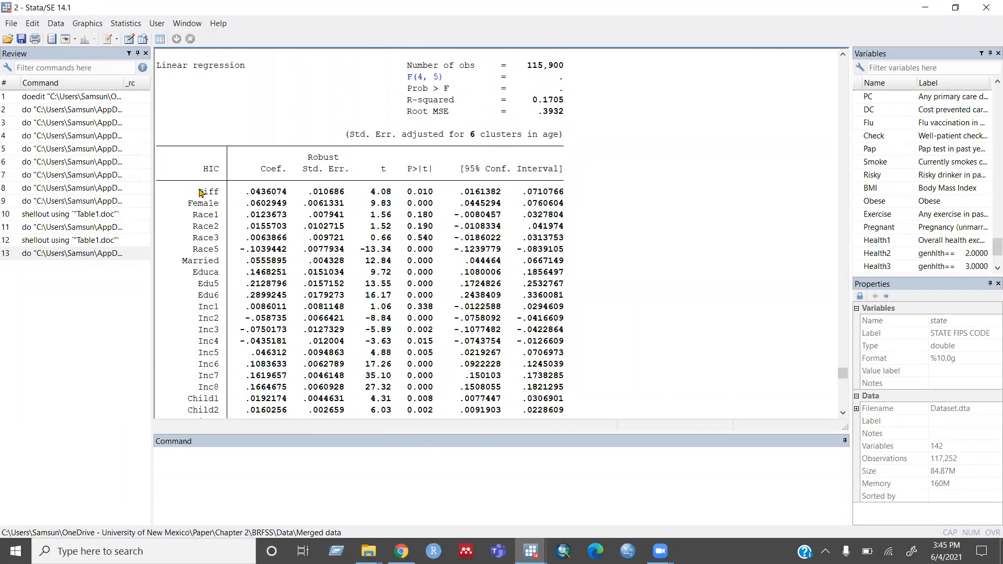
{"action": "mouse_move", "coordinate": [247, 195]}
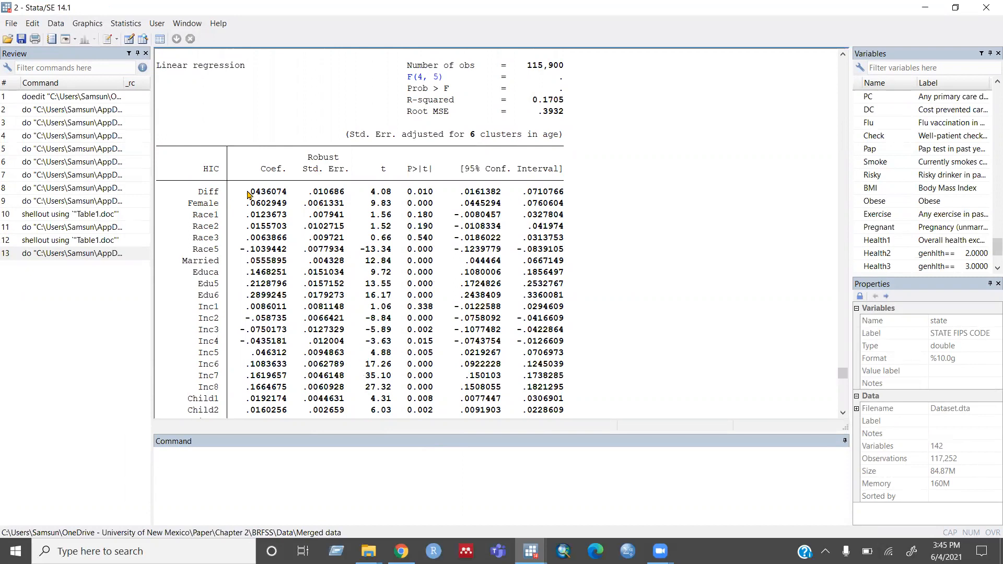
{"action": "double_click", "coordinate": [267, 191]}
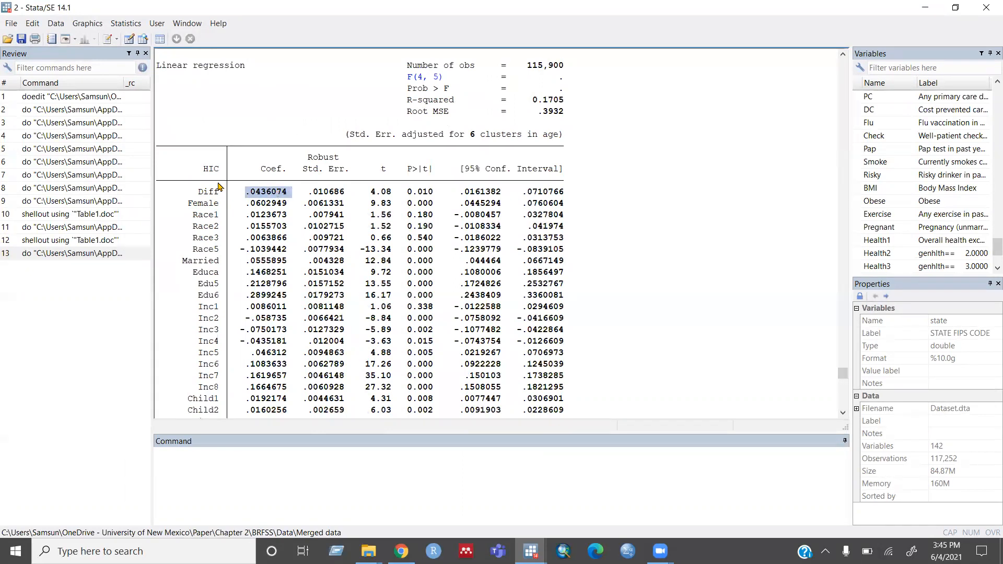
{"action": "mouse_move", "coordinate": [265, 242]}
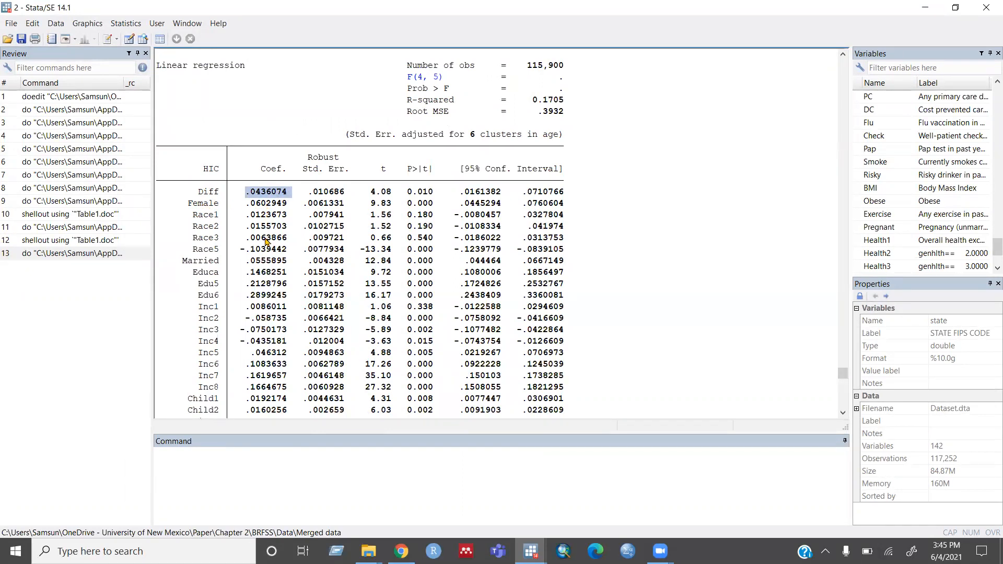
{"action": "scroll", "scroll_direction": "down", "scroll_amount": 3}
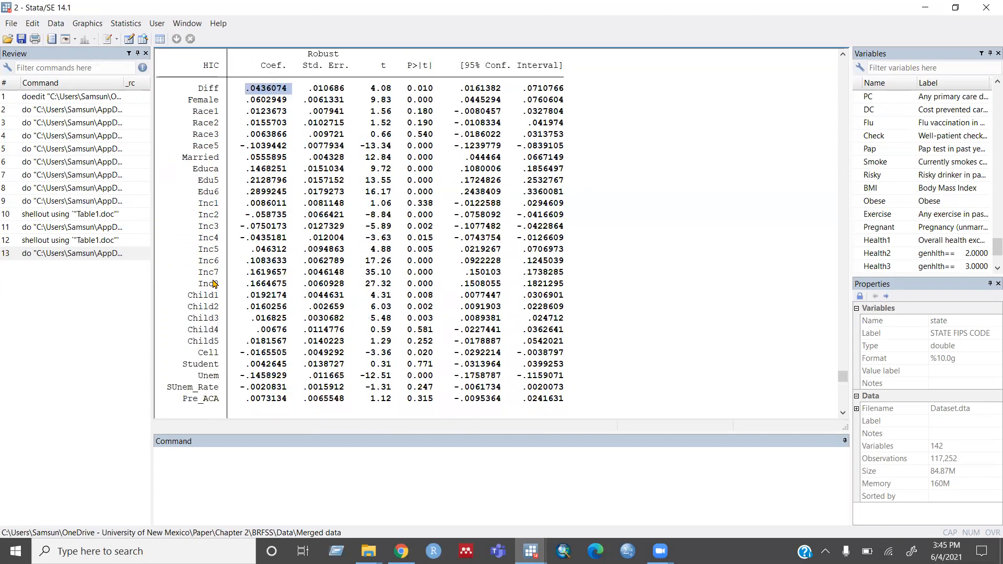
{"action": "scroll", "scroll_direction": "down", "scroll_amount": 3}
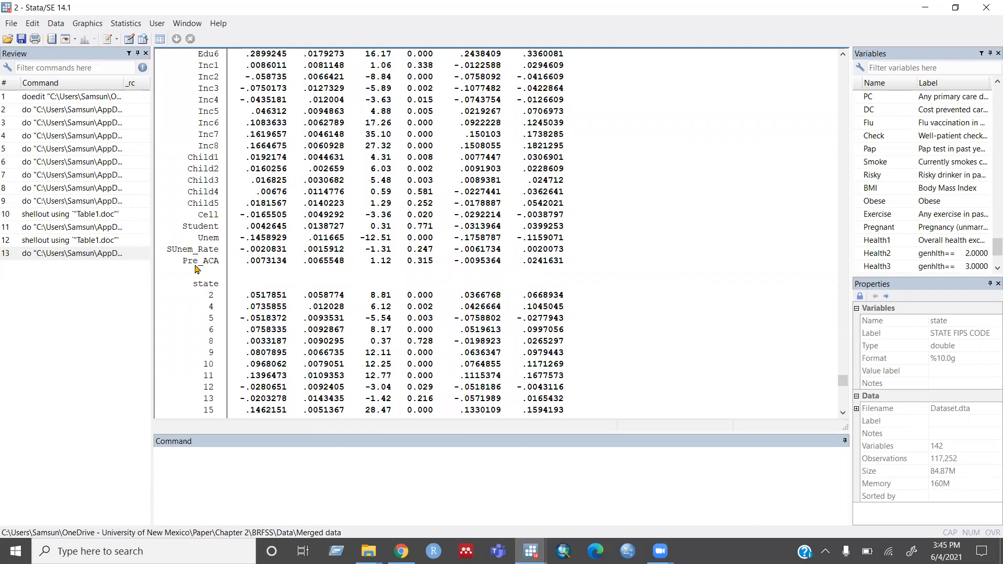
{"action": "mouse_move", "coordinate": [274, 274]}
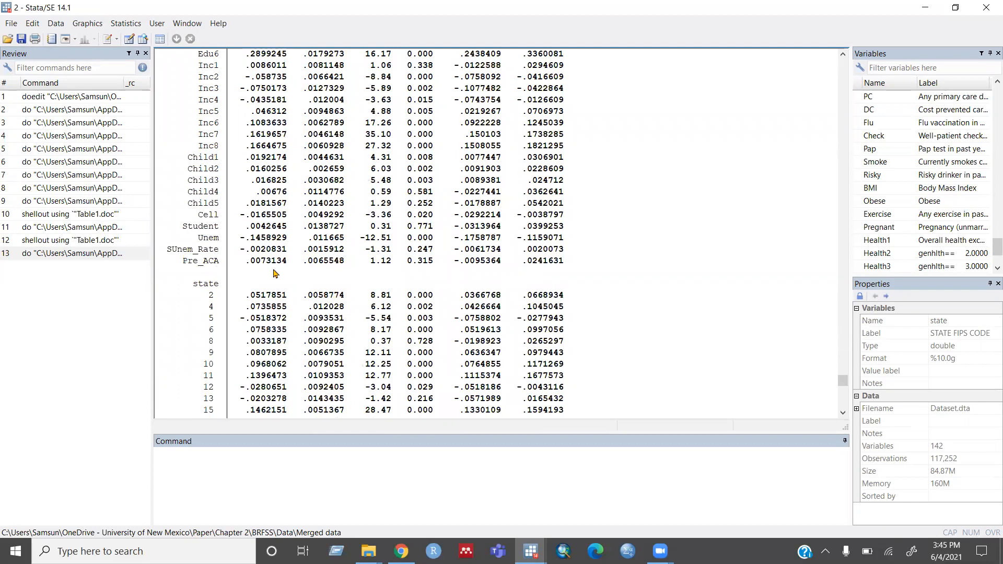
{"action": "scroll", "scroll_direction": "down", "scroll_amount": 3}
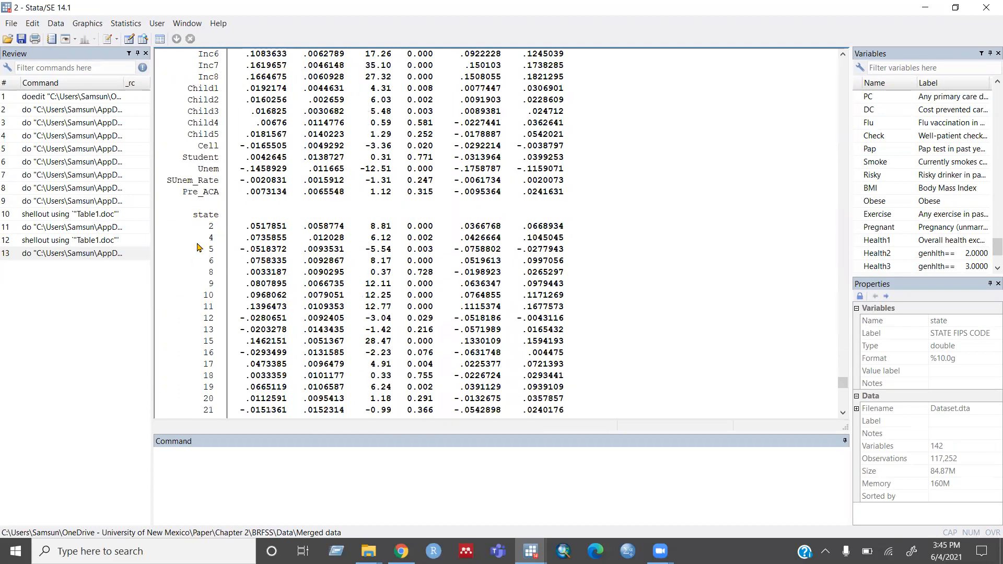
{"action": "scroll", "scroll_direction": "down", "scroll_amount": 3}
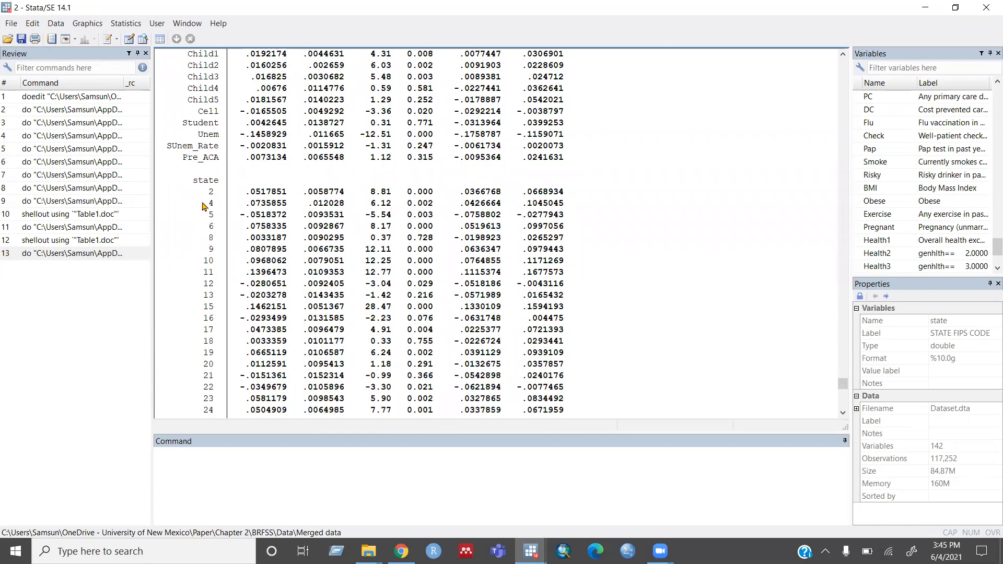
{"action": "scroll", "scroll_direction": "down", "scroll_amount": 3}
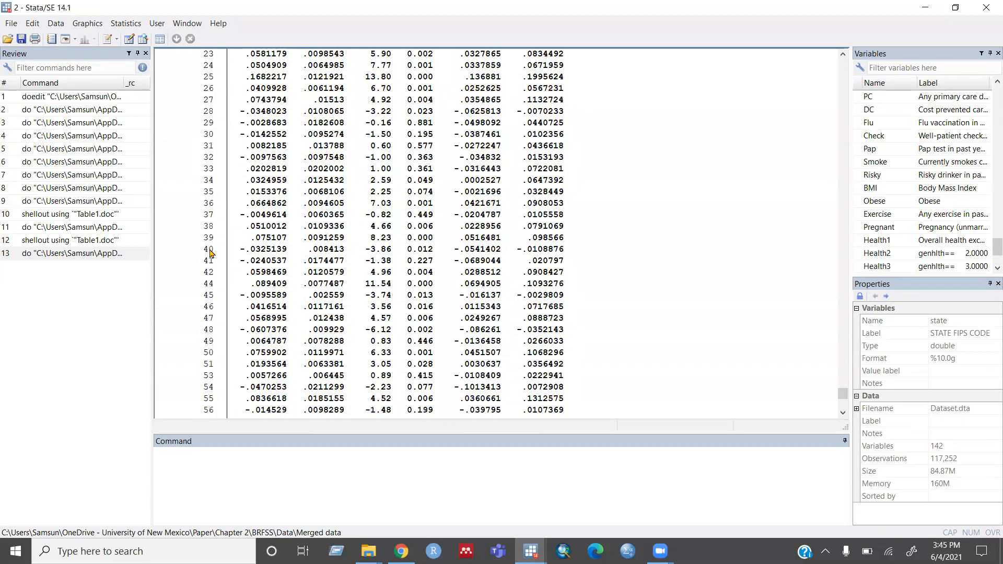
{"action": "scroll", "scroll_direction": "up", "scroll_amount": 3}
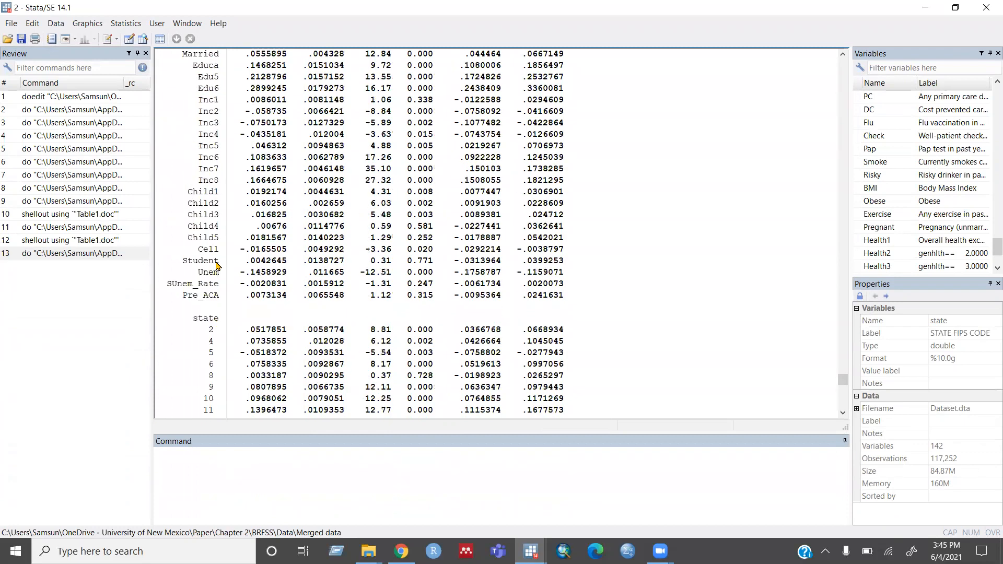
{"action": "scroll", "scroll_direction": "down", "scroll_amount": 3}
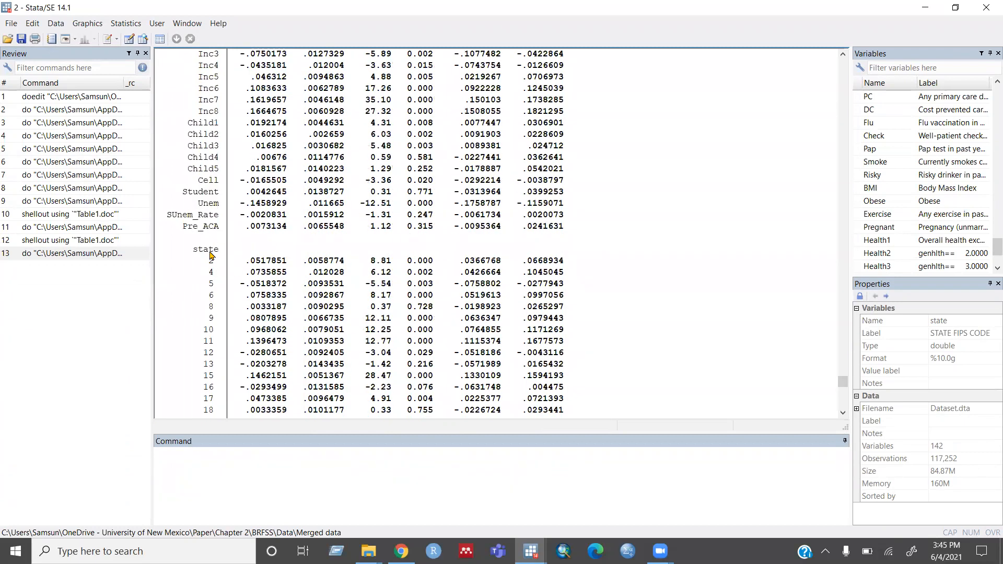
{"action": "scroll", "scroll_direction": "down", "scroll_amount": 3}
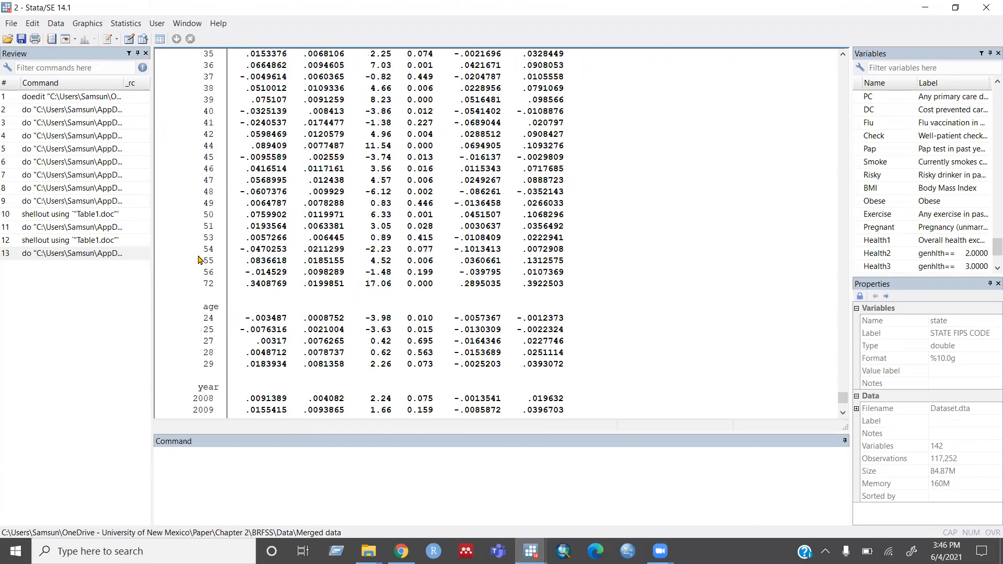
{"action": "scroll", "scroll_direction": "down", "scroll_amount": 3}
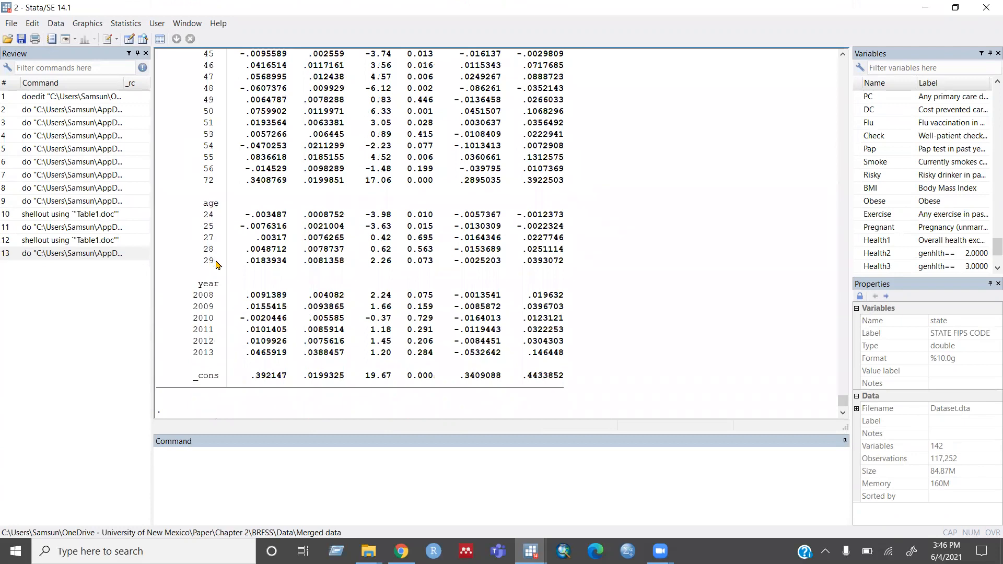
{"action": "scroll", "scroll_direction": "down", "scroll_amount": 3}
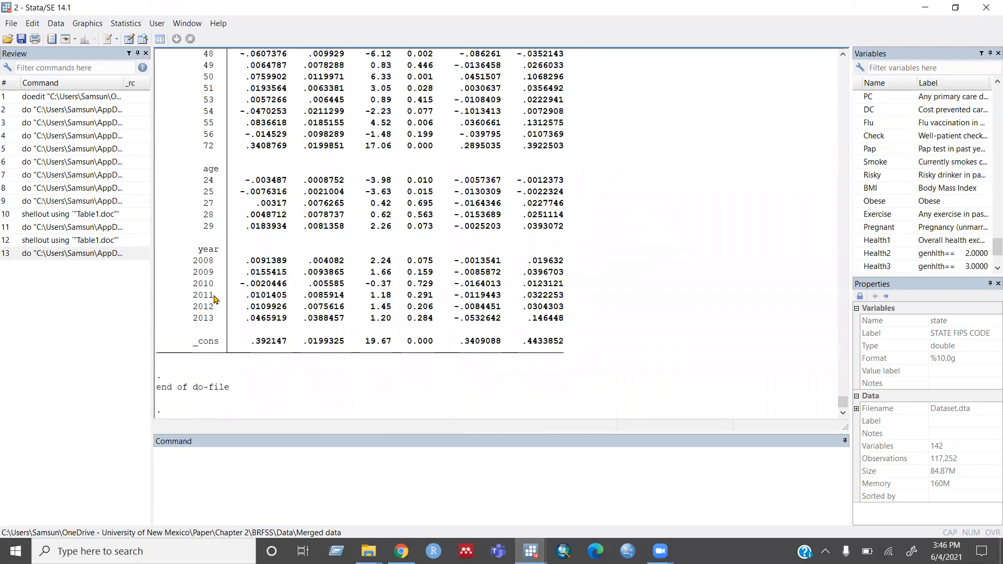
{"action": "mouse_move", "coordinate": [293, 256]}
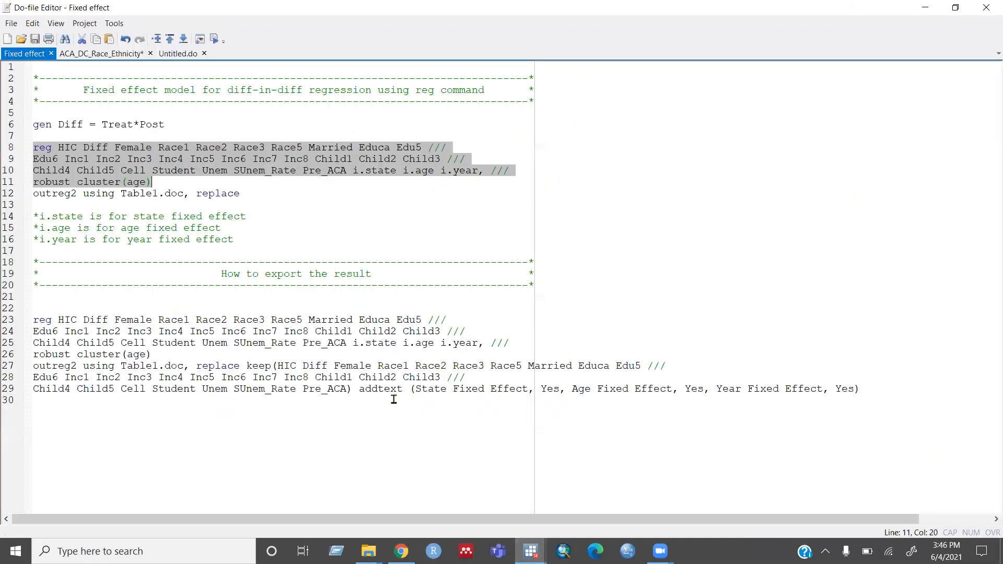
Deselect the regression and mark line 12, 'outreg2 using Table1.doc, replace'.
{"action": "left_click", "coordinate": [288, 205]}
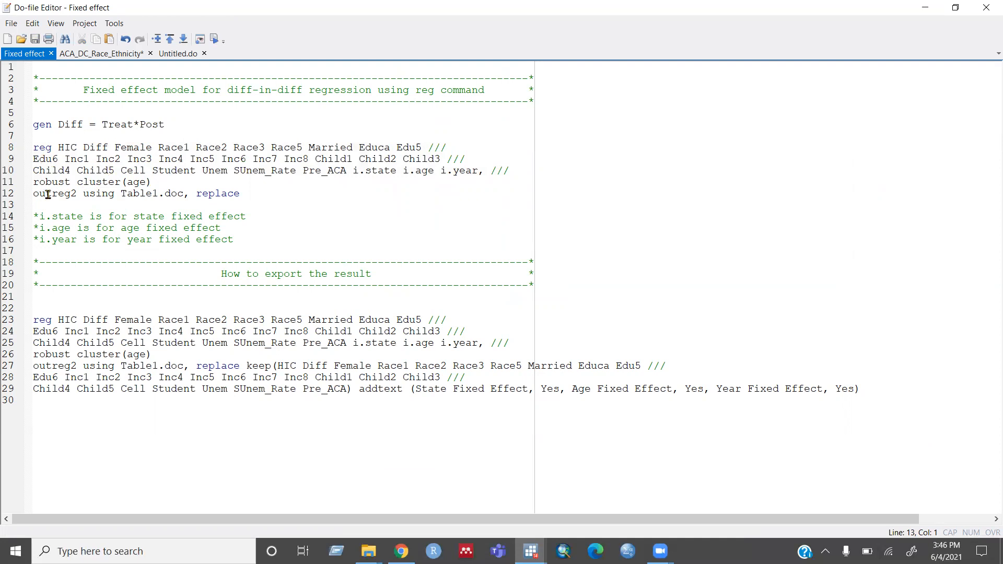
{"action": "left_click", "coordinate": [34, 205]}
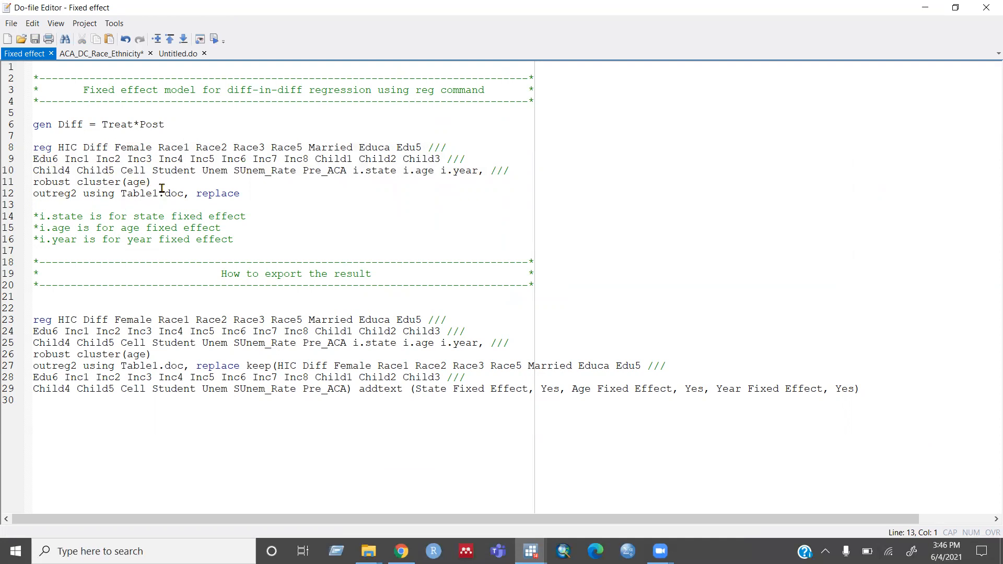
{"action": "left_click", "coordinate": [34, 205]}
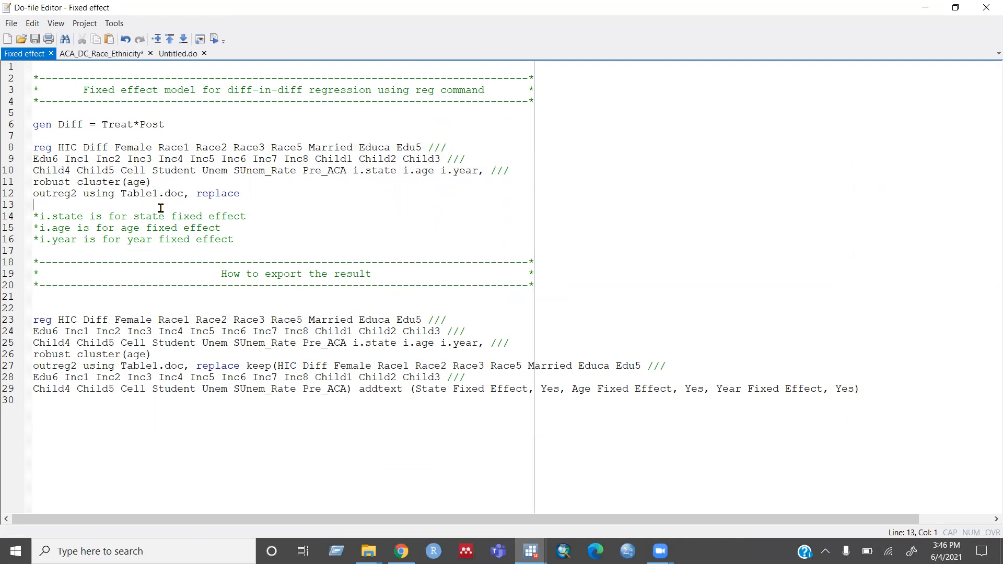
{"action": "mouse_move", "coordinate": [165, 203]}
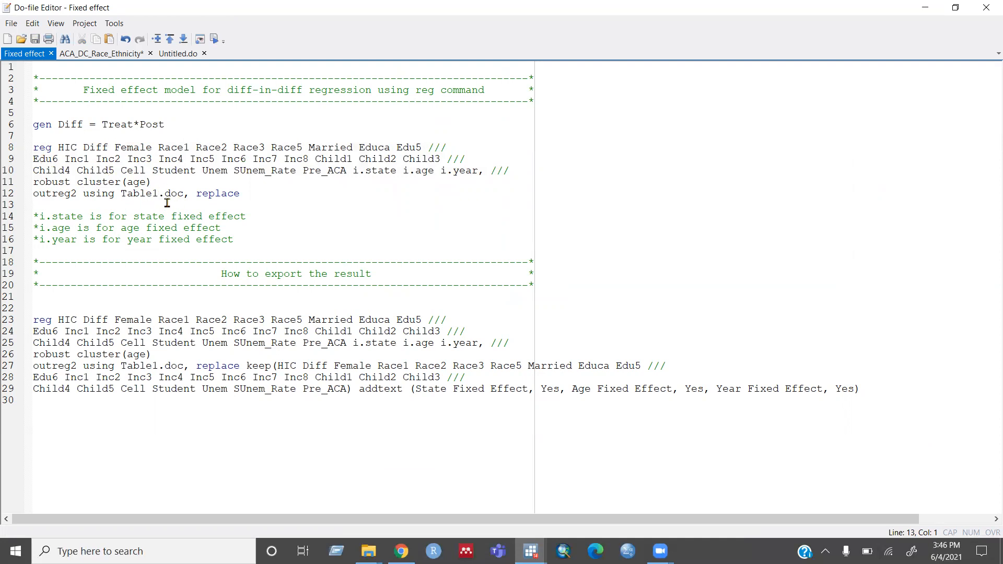
{"action": "mouse_move", "coordinate": [162, 195]}
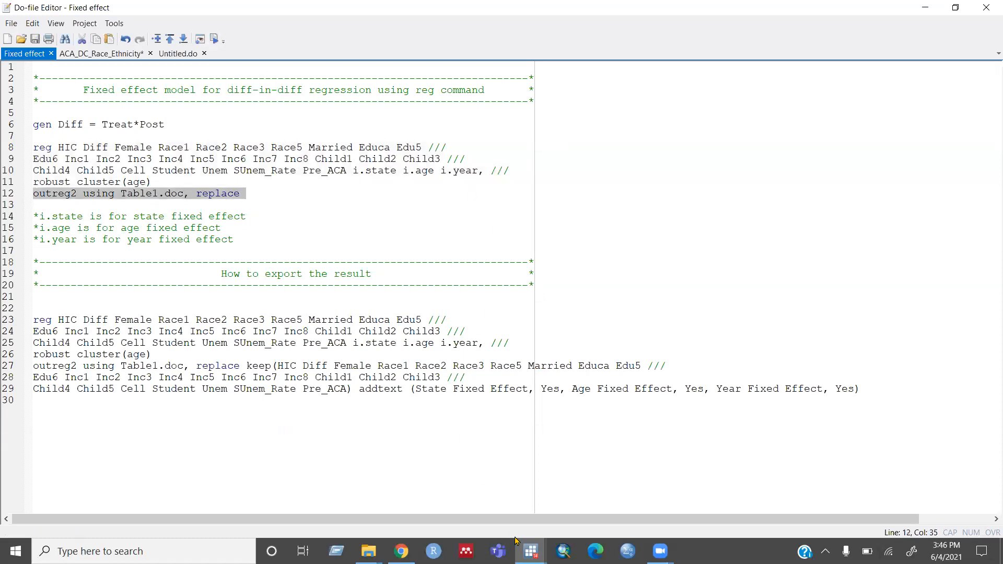
Run the outreg2 line and open the resulting Table1.doc in Word.
{"action": "left_click", "coordinate": [530, 551]}
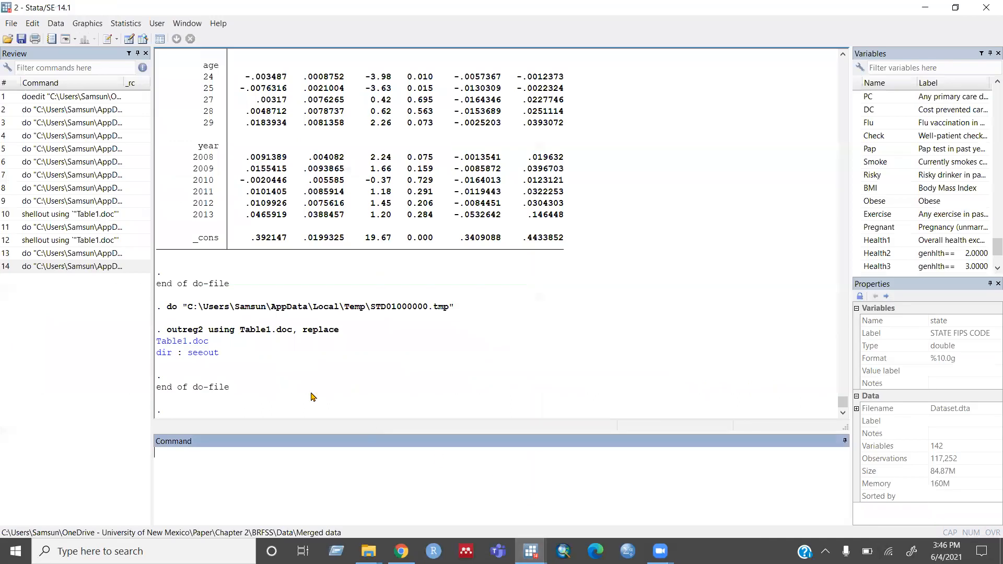
{"action": "left_click", "coordinate": [183, 342]}
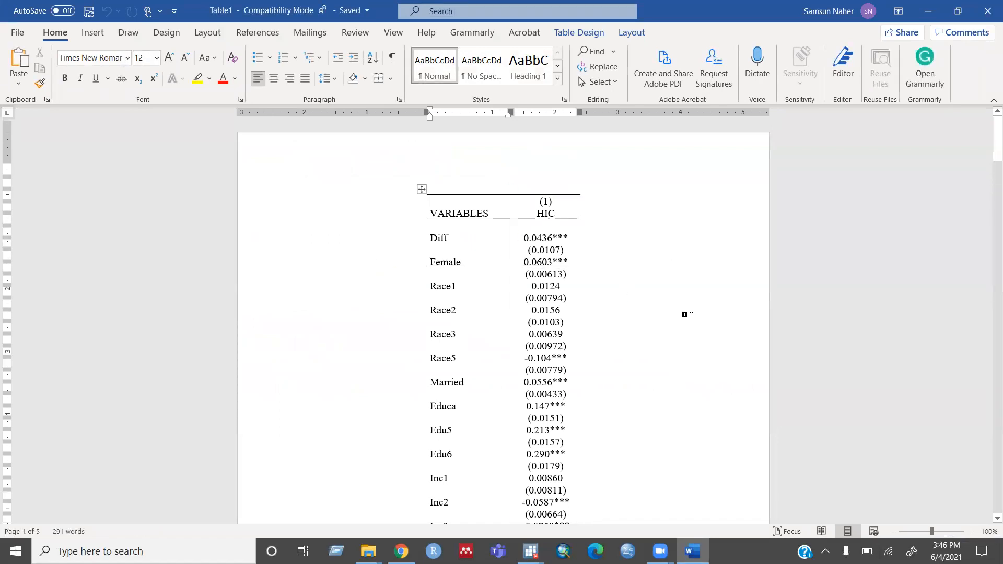
Scroll Table1's state, age and year dummy rows down to the 0.392 constant.
{"action": "scroll", "scroll_direction": "down", "scroll_amount": 3}
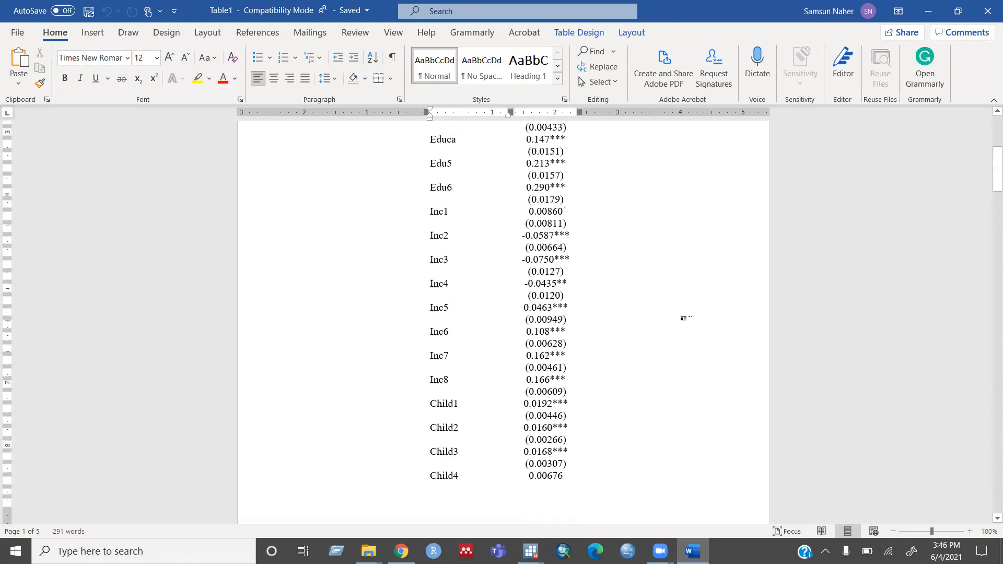
{"action": "scroll", "scroll_direction": "down", "scroll_amount": 3}
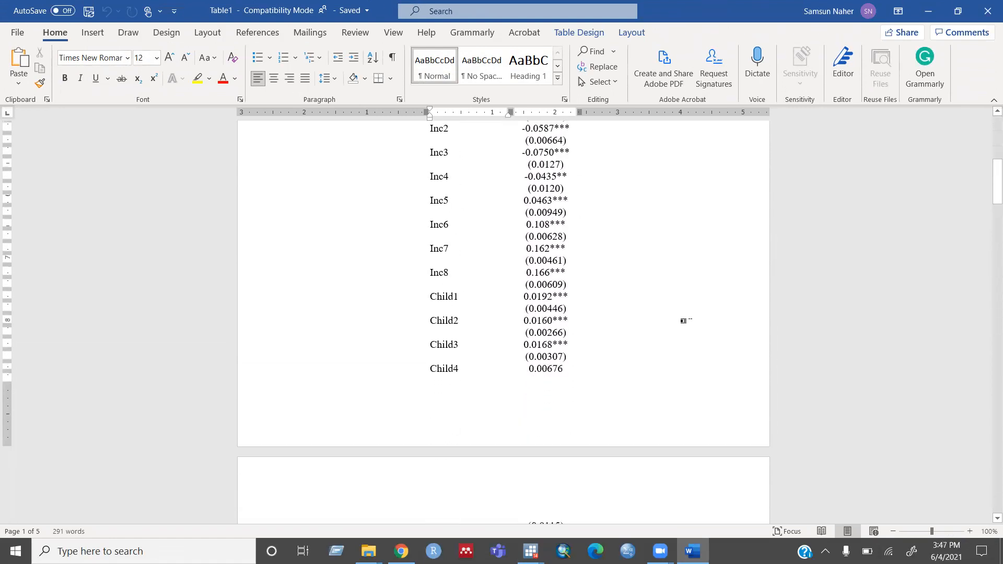
{"action": "scroll", "scroll_direction": "down", "scroll_amount": 3}
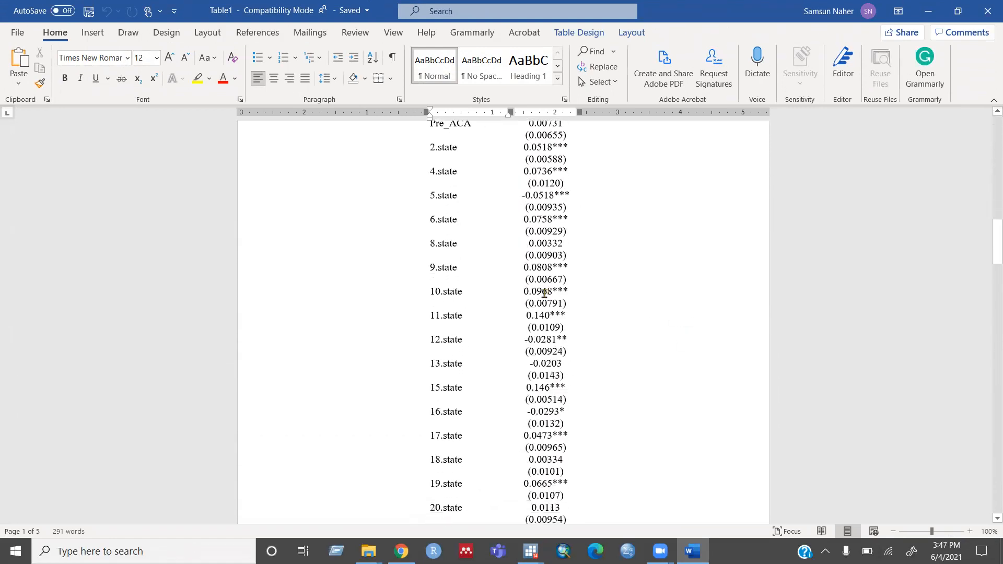
{"action": "scroll", "scroll_direction": "down", "scroll_amount": 3}
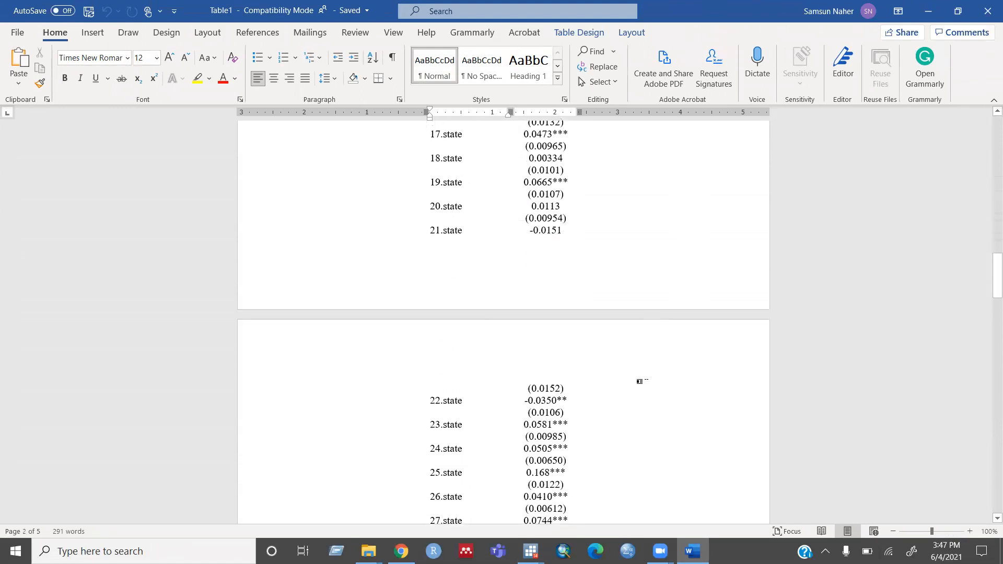
{"action": "scroll", "scroll_direction": "down", "scroll_amount": 3}
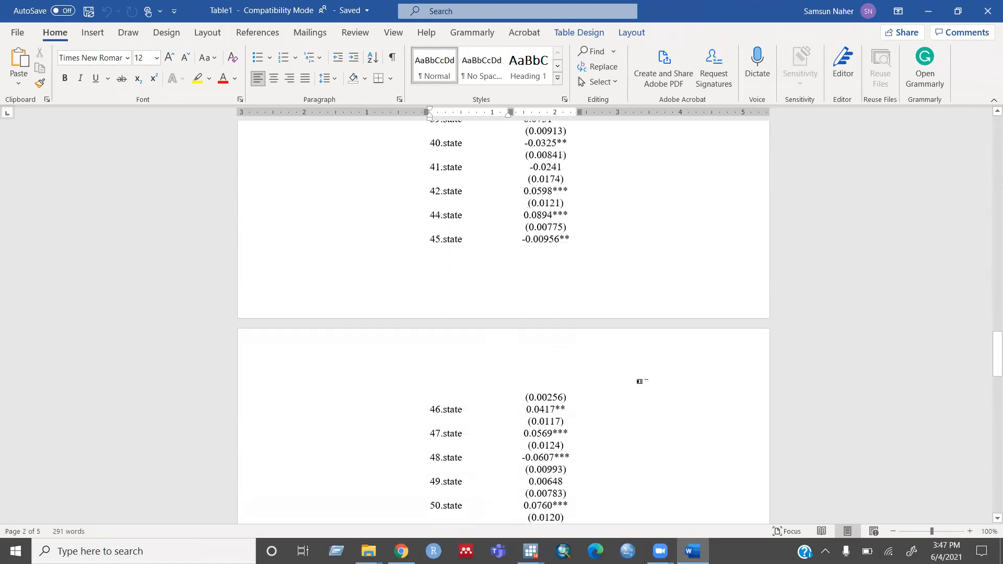
{"action": "scroll", "scroll_direction": "down", "scroll_amount": 3}
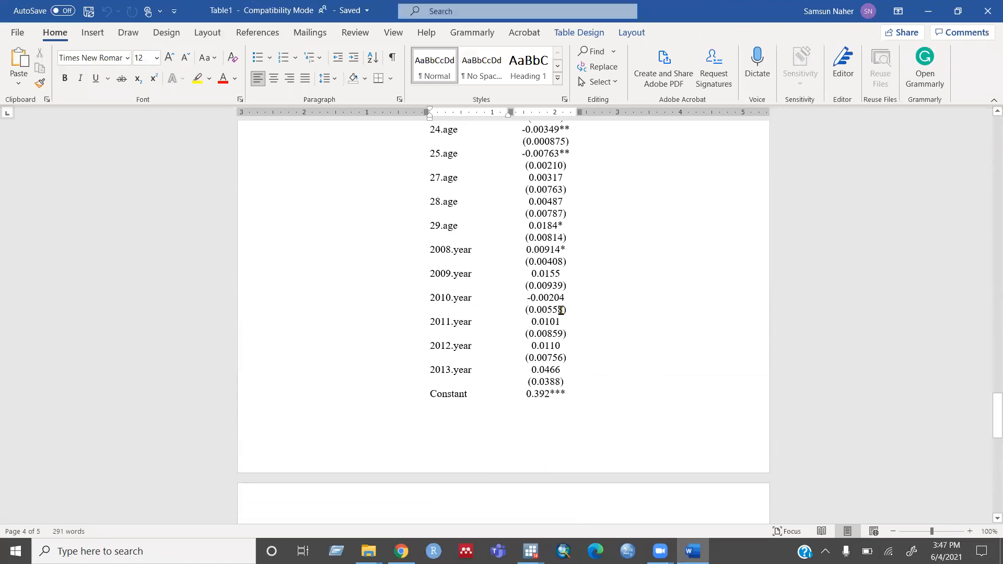
{"action": "scroll", "scroll_direction": "down", "scroll_amount": 3}
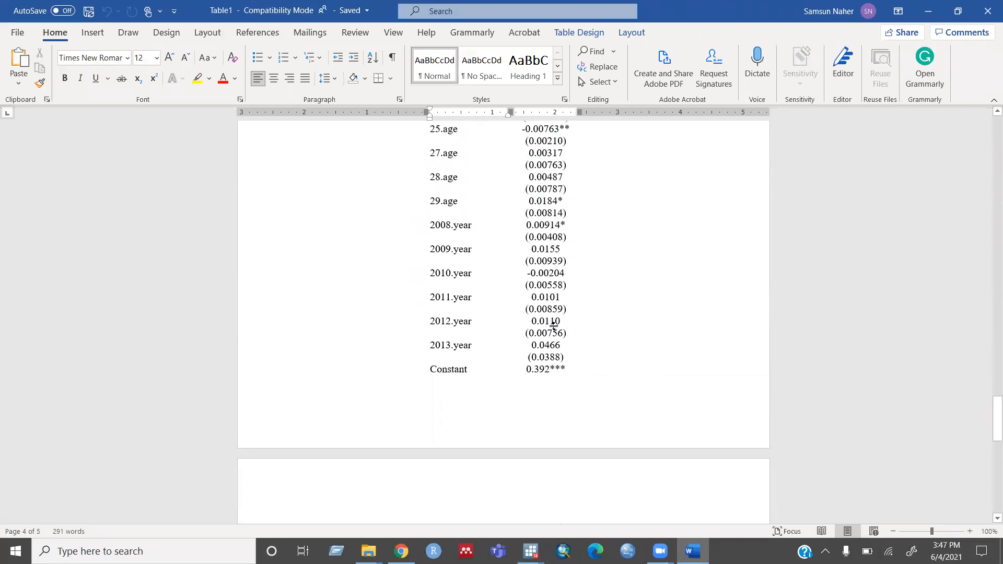
{"action": "scroll", "scroll_direction": "down", "scroll_amount": 3}
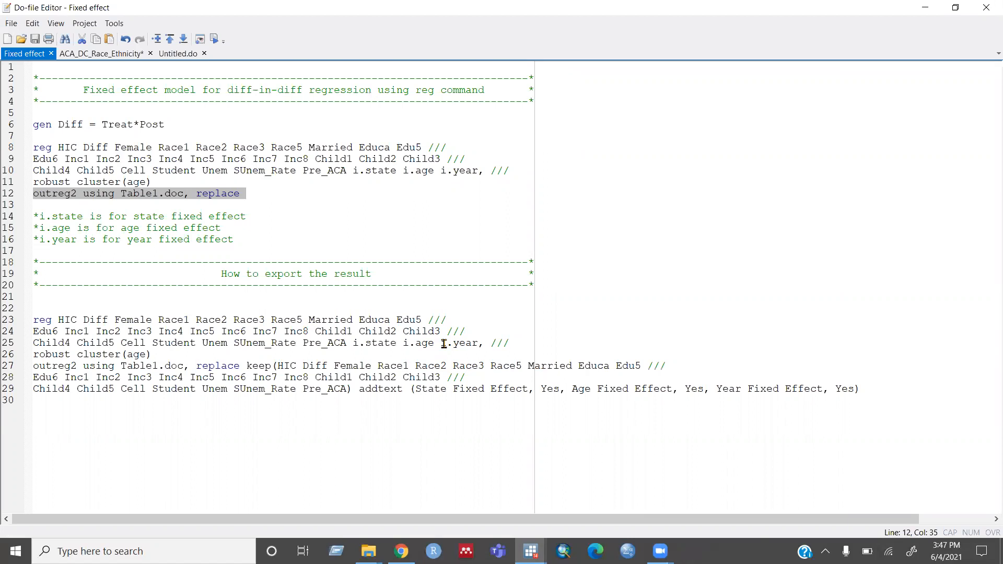
Click in the do-file to select the second regression and keep/addtext outreg2 lines 23–29.
{"action": "left_click", "coordinate": [246, 193]}
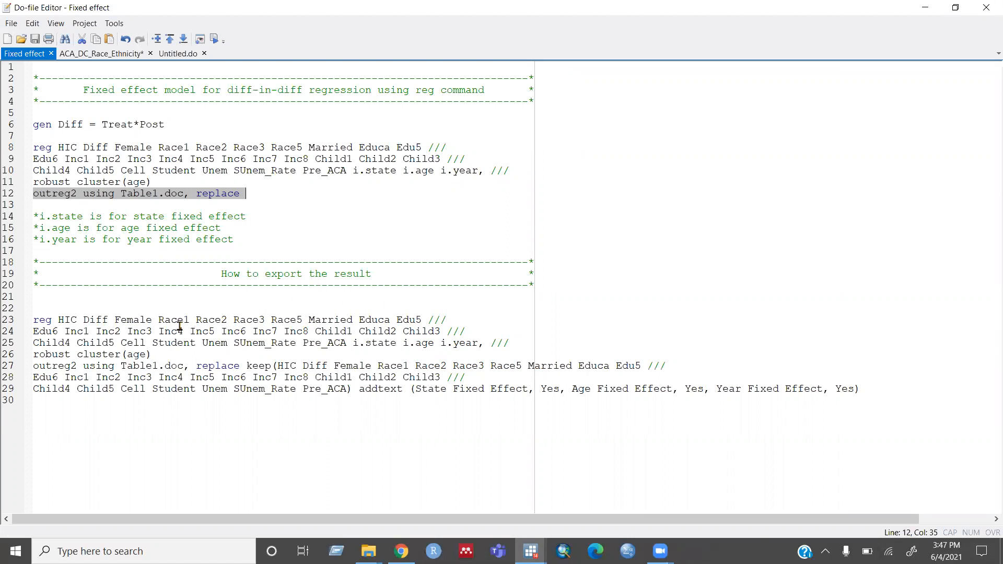
{"action": "mouse_move", "coordinate": [330, 418]}
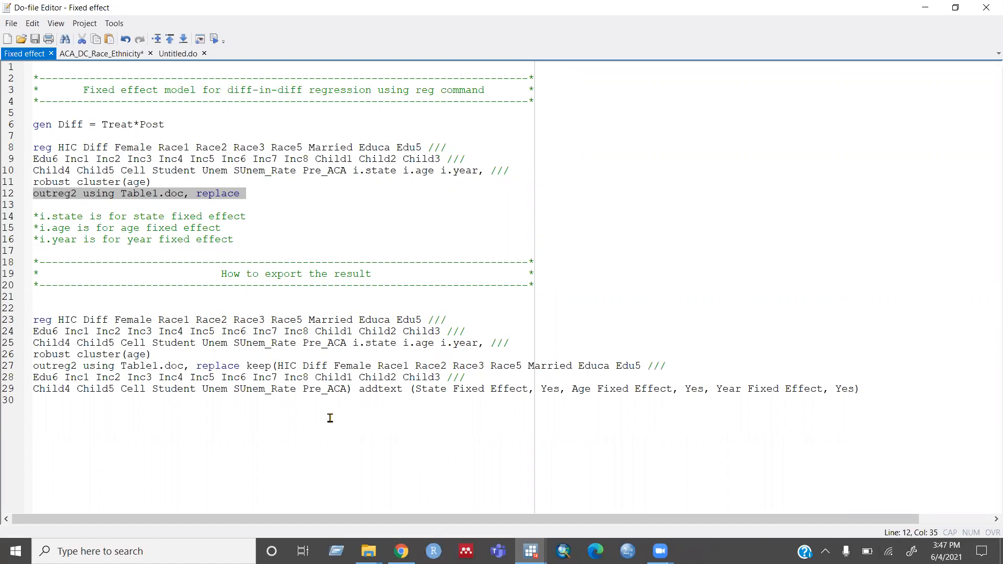
{"action": "mouse_move", "coordinate": [381, 374]}
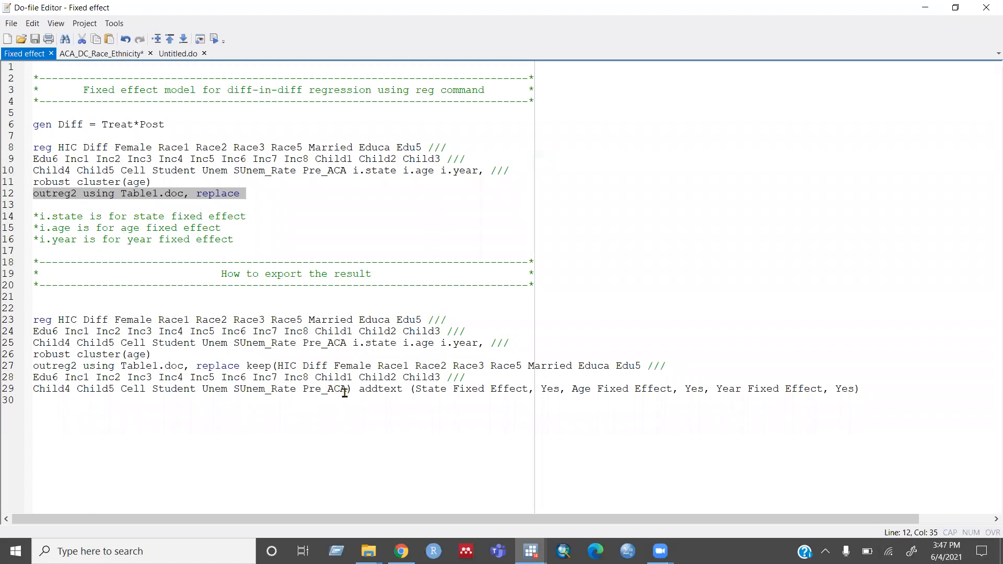
{"action": "mouse_move", "coordinate": [448, 406]}
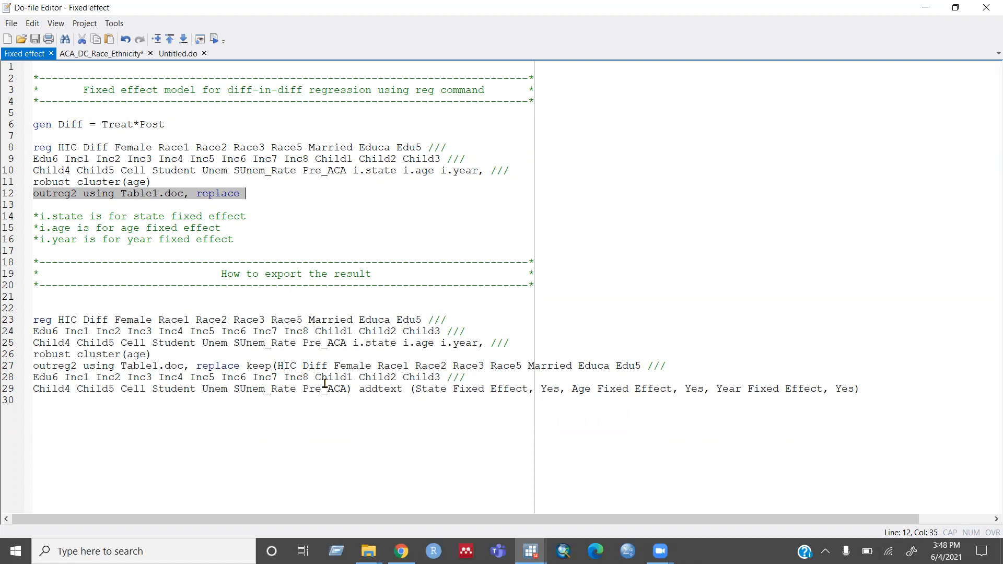
{"action": "mouse_move", "coordinate": [355, 379]}
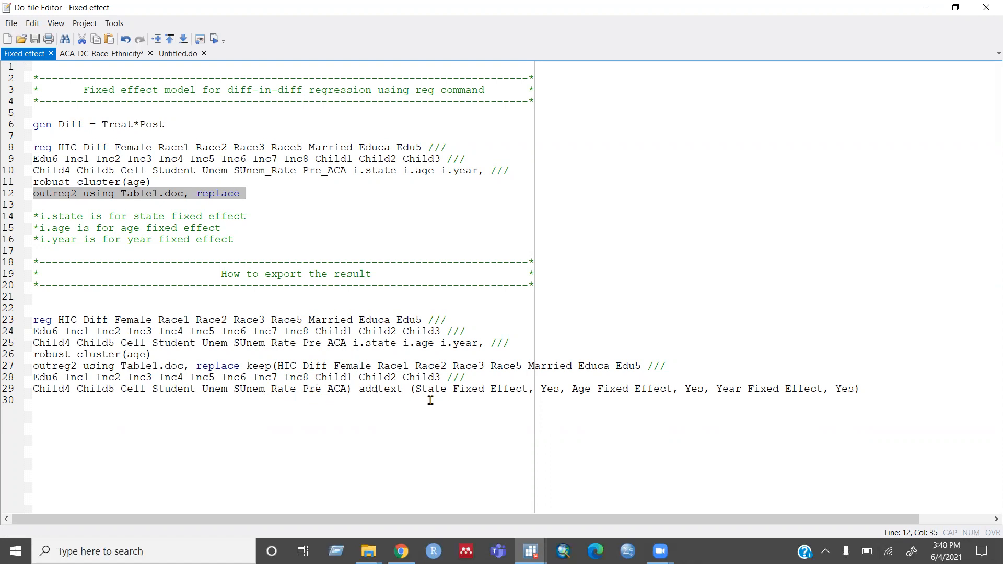
{"action": "mouse_move", "coordinate": [440, 393]}
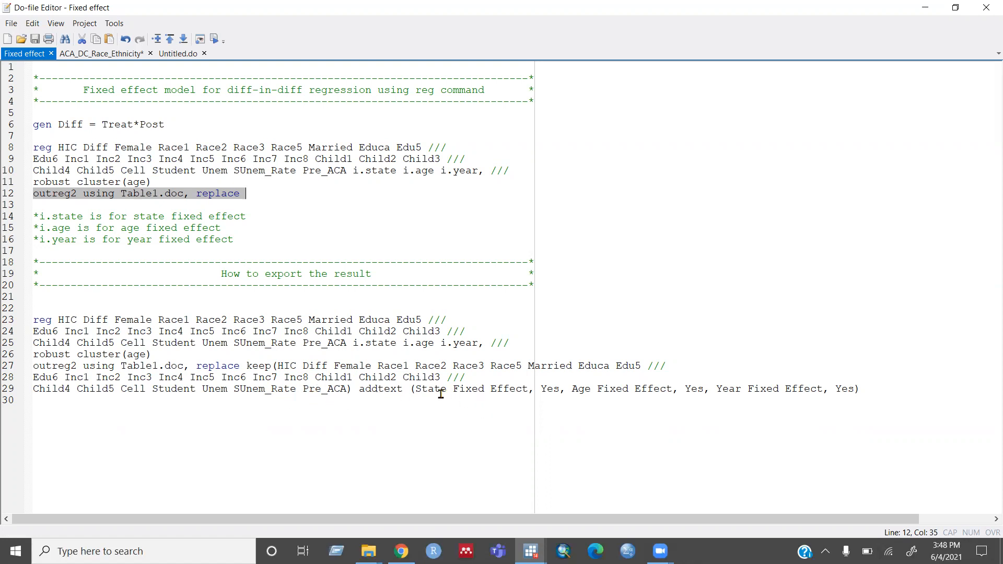
{"action": "mouse_move", "coordinate": [735, 389]}
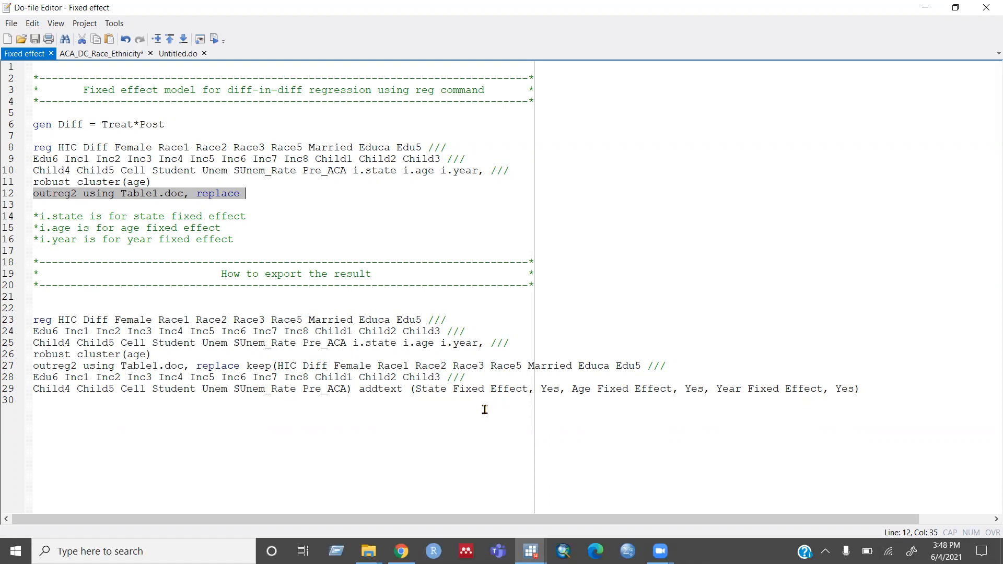
{"action": "mouse_move", "coordinate": [687, 409]}
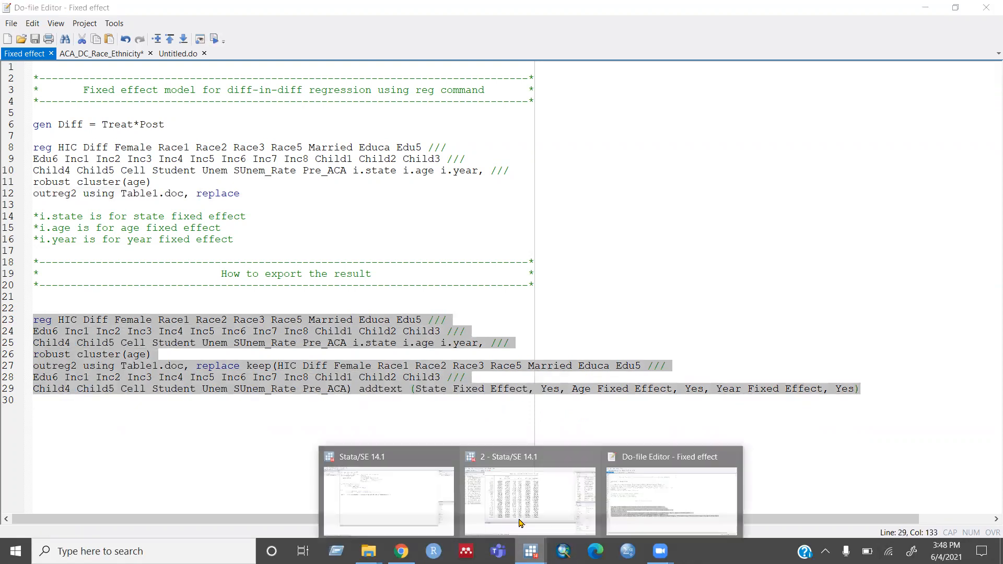
Run lines 23–29 to re-export Table1 with only covariates and fixed-effect Yes rows.
{"action": "left_click", "coordinate": [529, 499]}
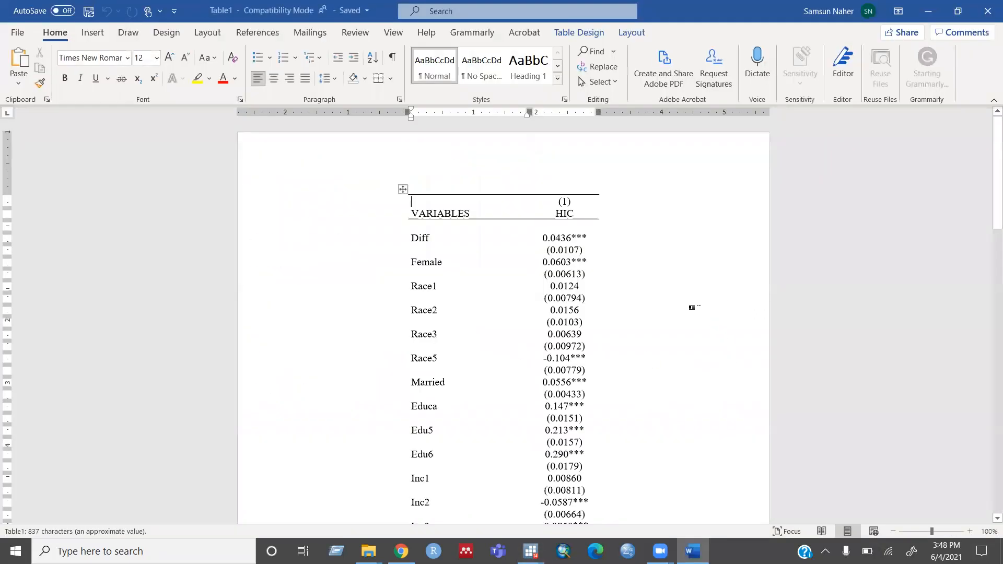
Scroll the trimmed Table1 to check covariates, 115,900 observations, R-squared 0.170 and fixed-effect rows.
{"action": "scroll", "scroll_direction": "up", "scroll_amount": 3}
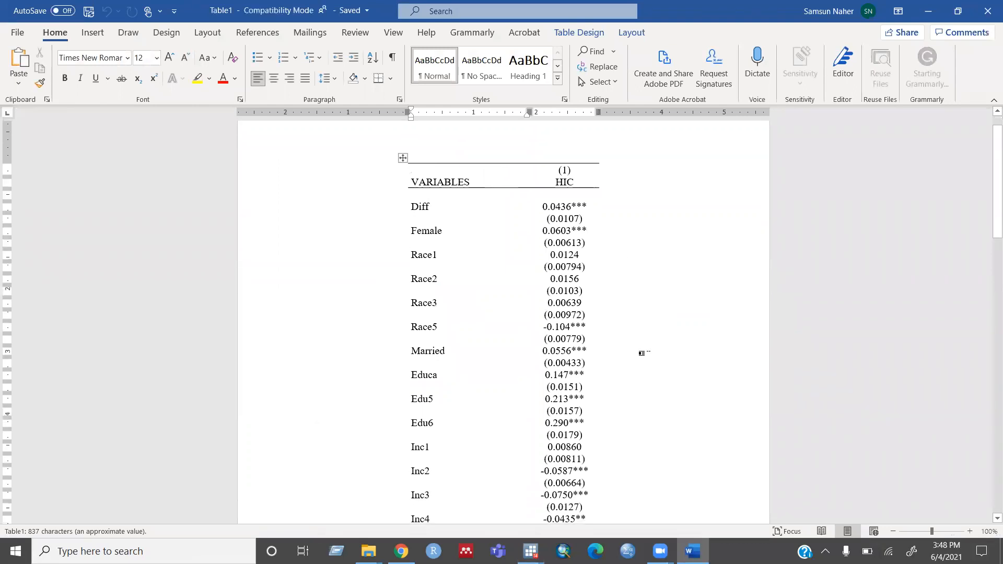
{"action": "scroll", "scroll_direction": "down", "scroll_amount": 3}
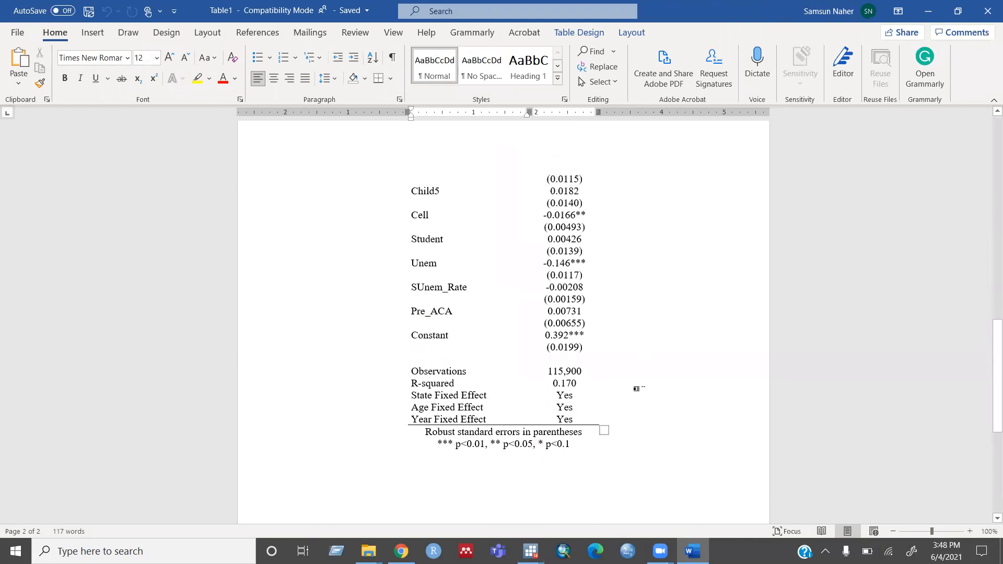
{"action": "mouse_move", "coordinate": [351, 393]}
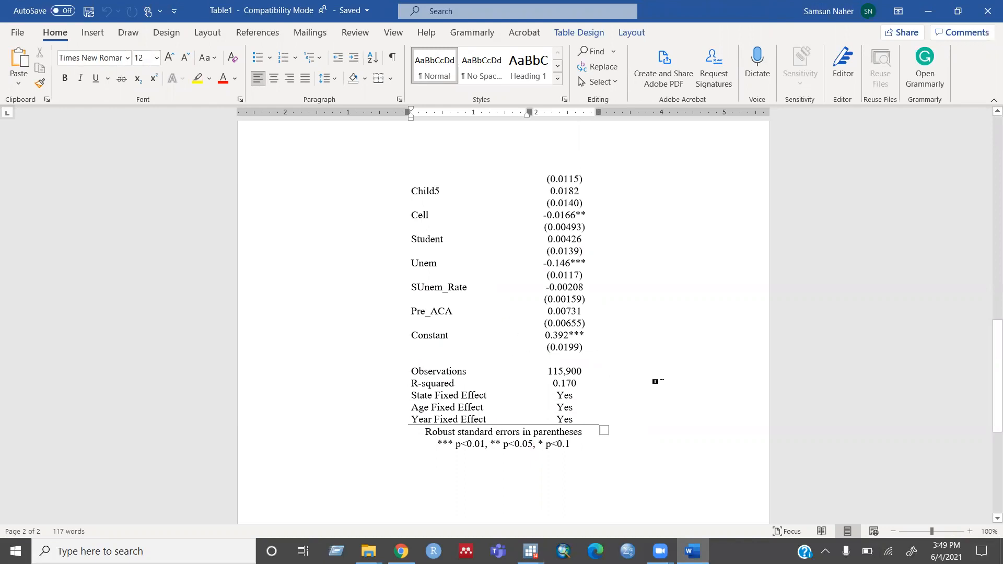
{"action": "scroll", "scroll_direction": "up", "scroll_amount": 3}
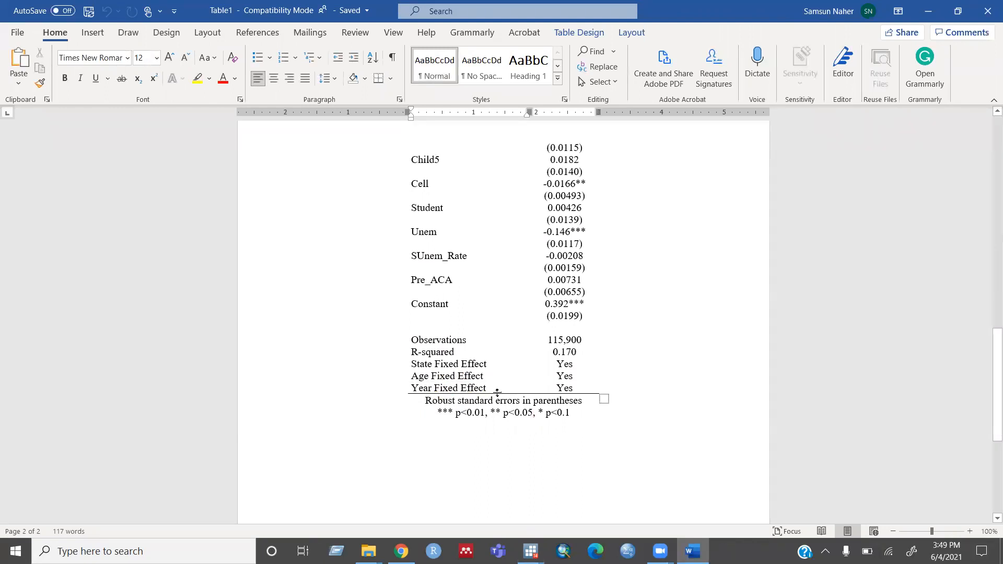
{"action": "mouse_move", "coordinate": [558, 340]}
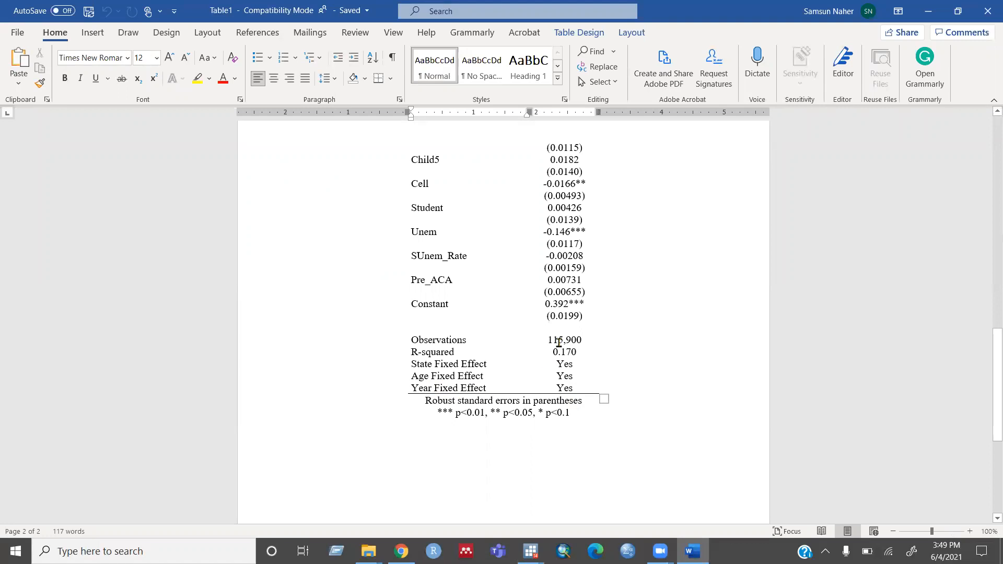
{"action": "scroll", "scroll_direction": "up", "scroll_amount": 3}
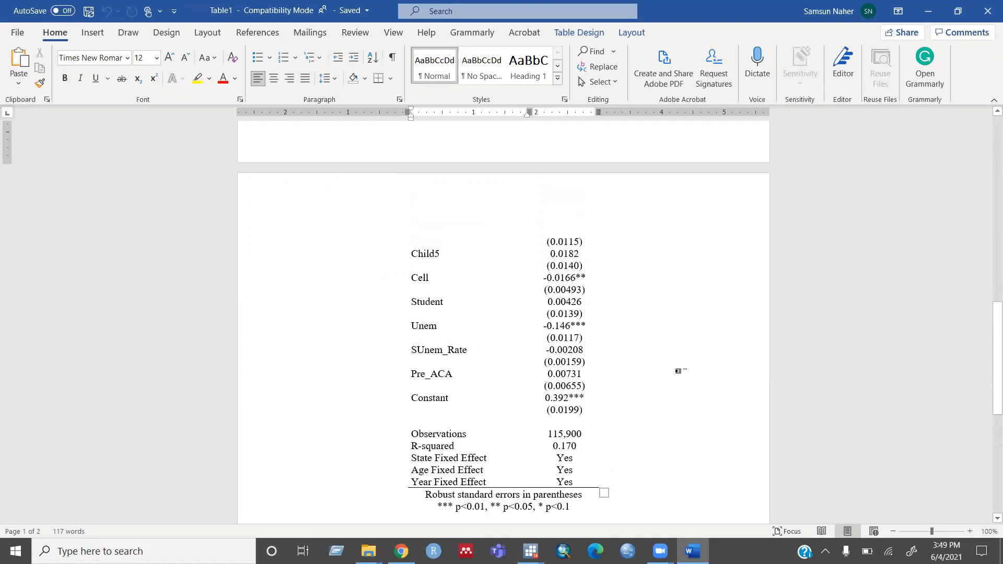
{"action": "scroll", "scroll_direction": "down", "scroll_amount": 3}
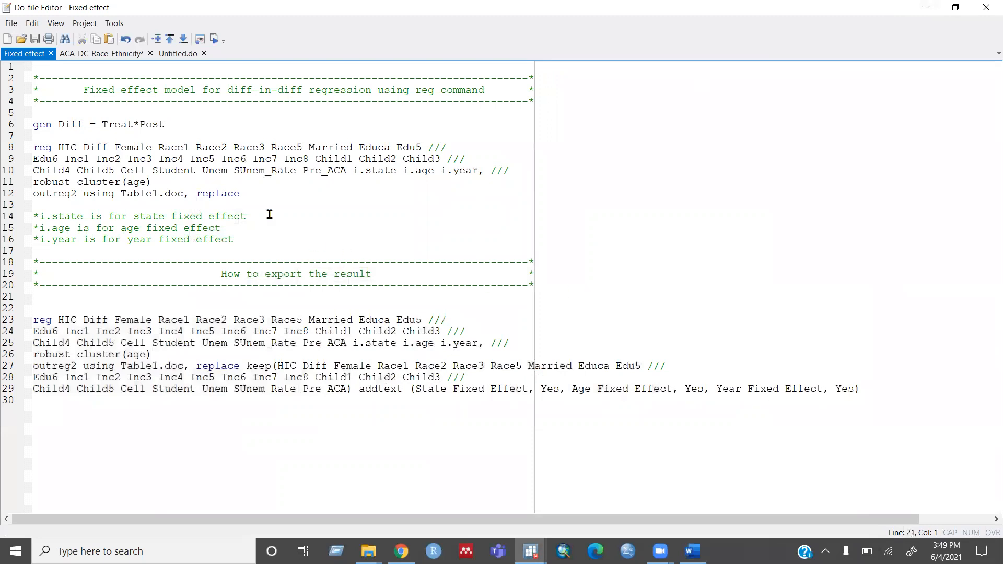
{"action": "left_click", "coordinate": [33, 297]}
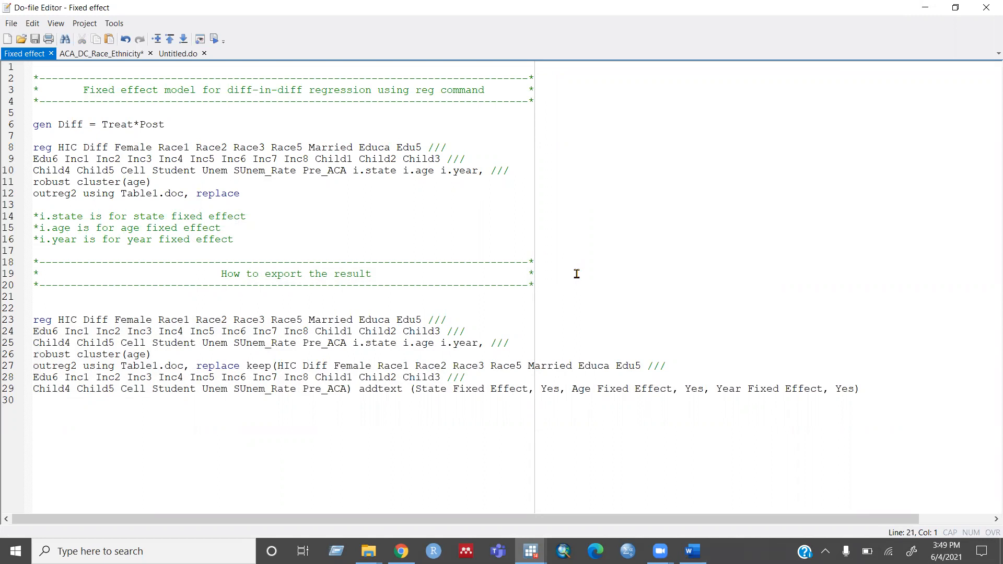
{"action": "left_click", "coordinate": [34, 297]}
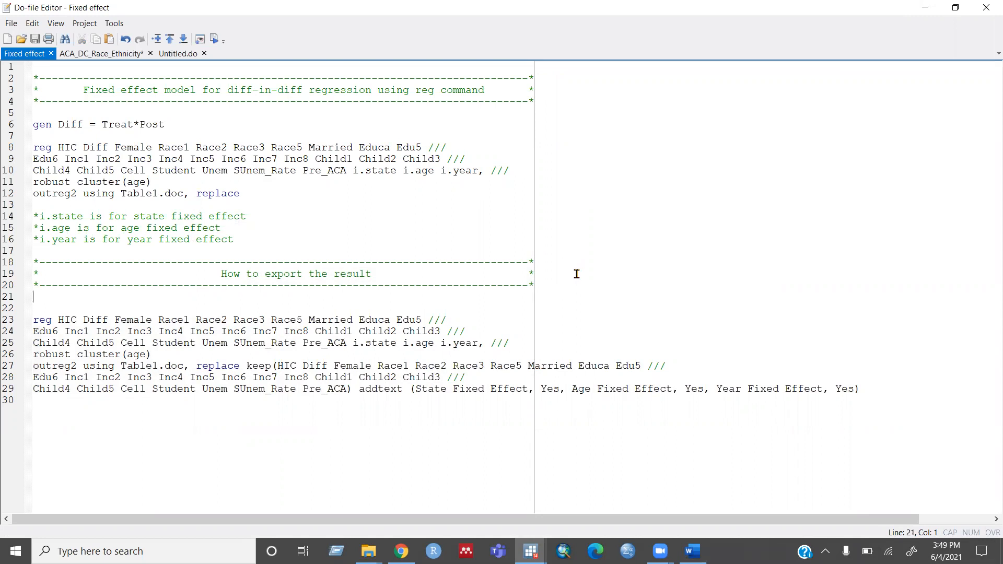